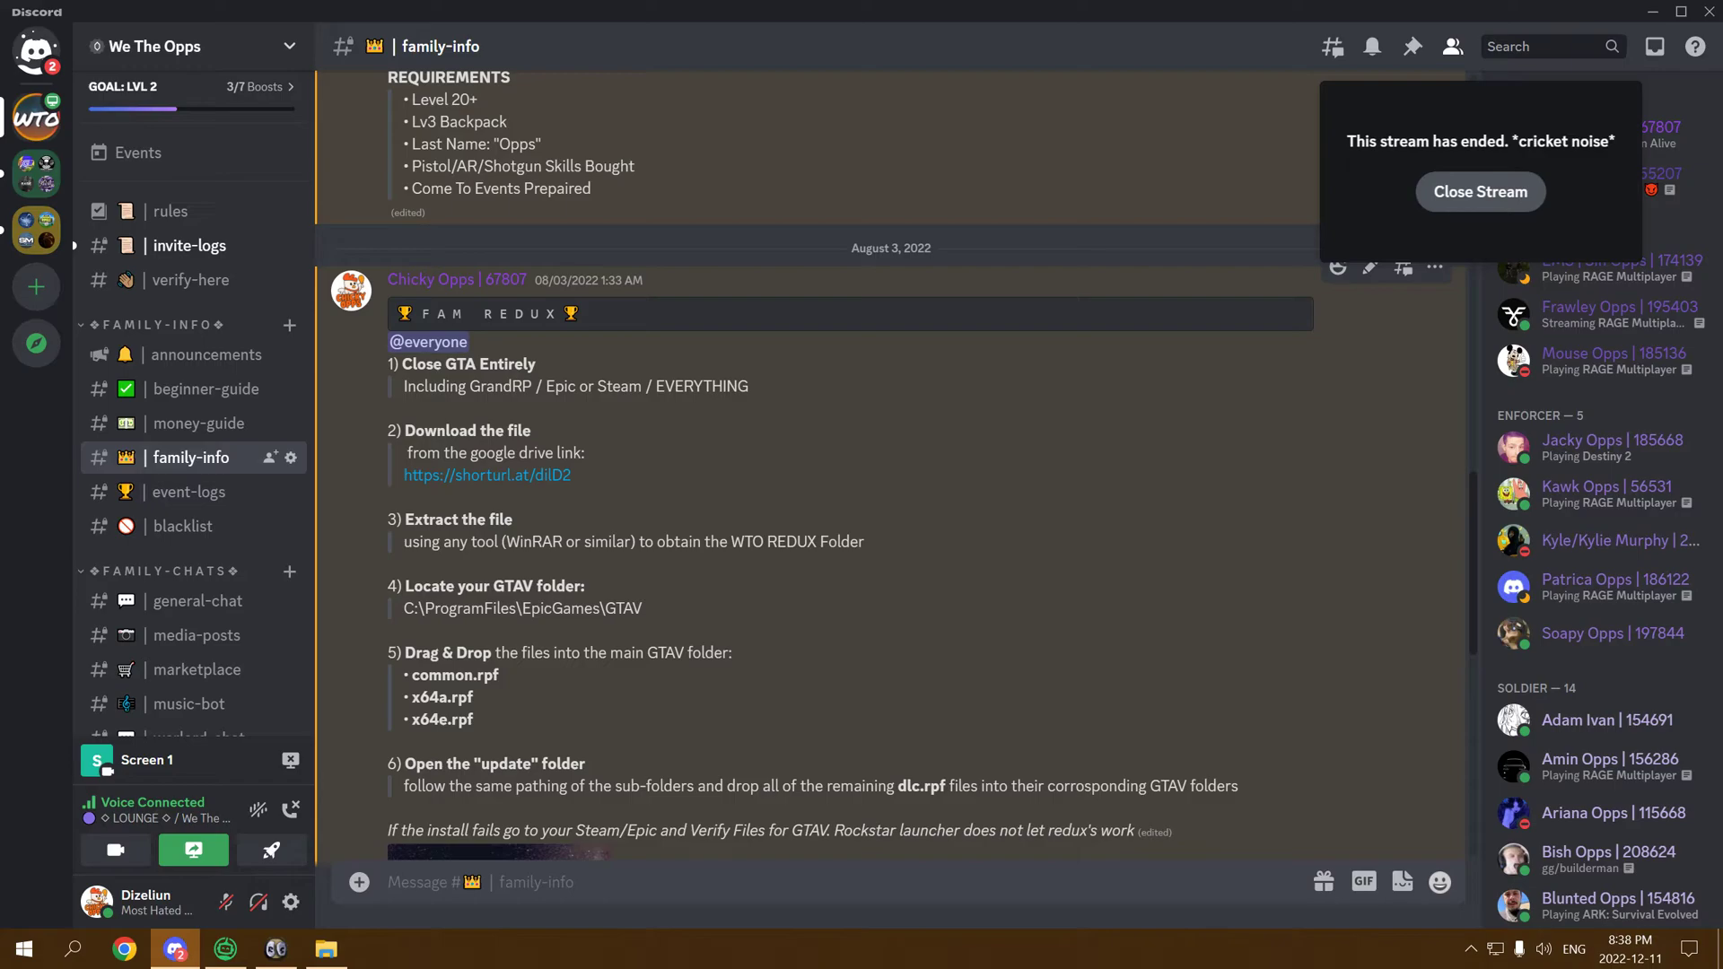
{"action": "mouse_move", "coordinate": [824, 496]}
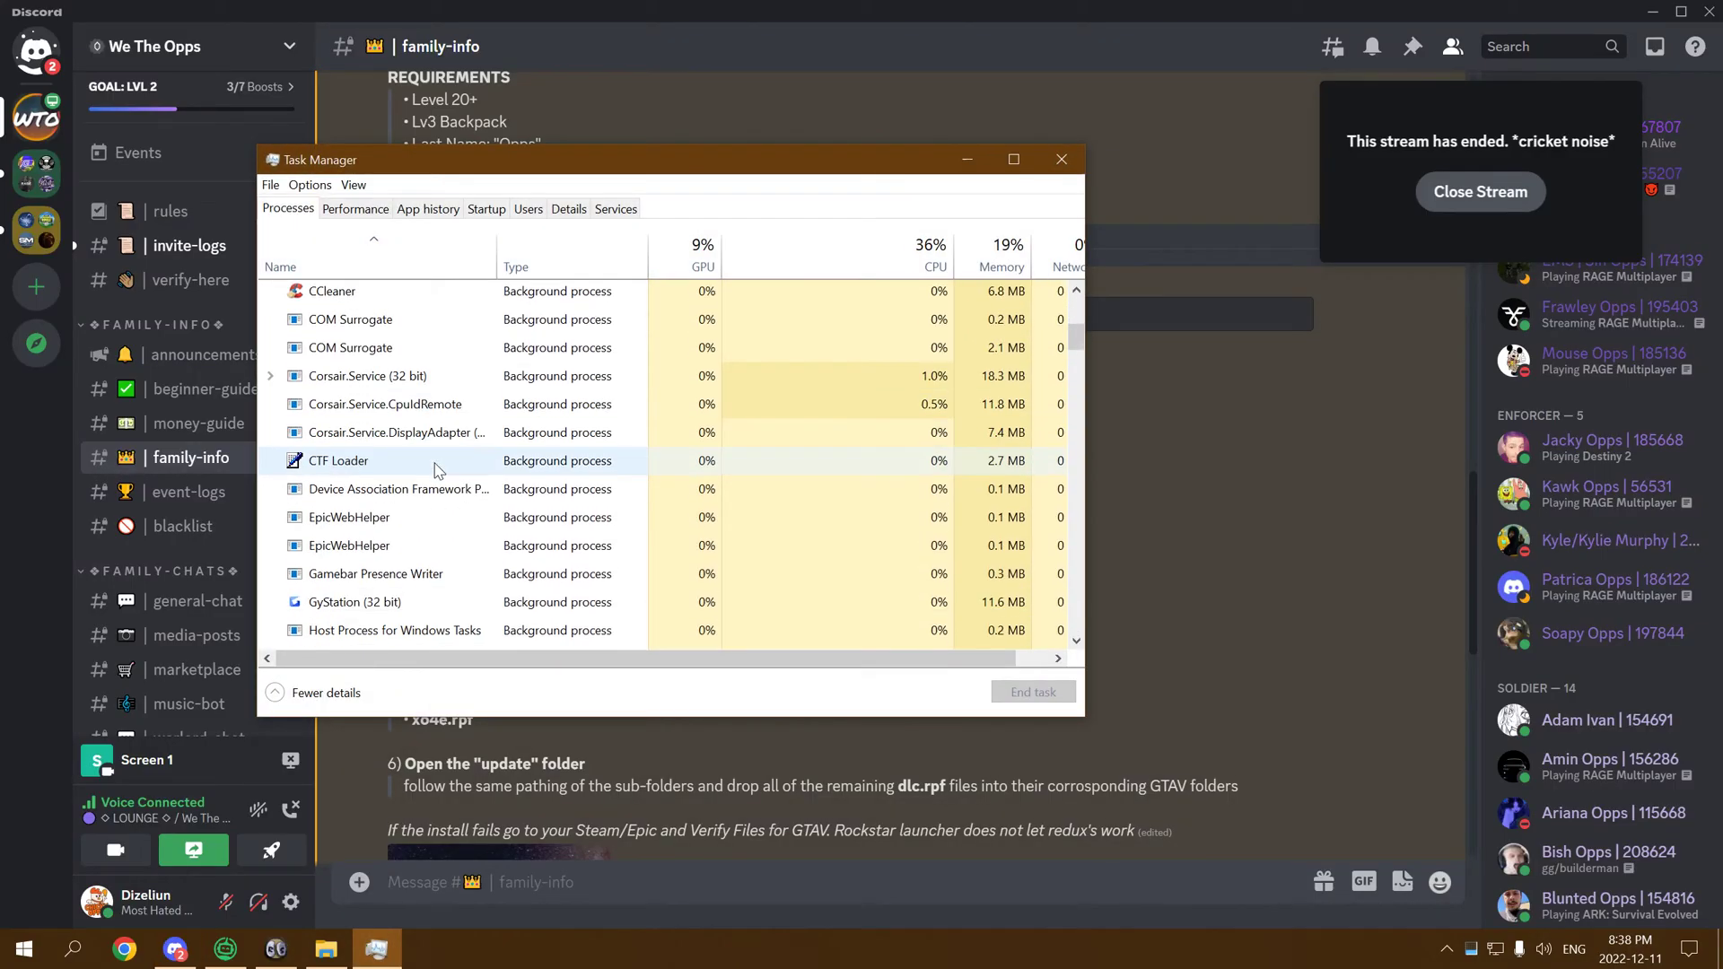
Step: Scroll through the Processes list to confirm no GTA or launcher processes remain
{"action": "scroll", "scroll_direction": "down", "scroll_amount": 3}
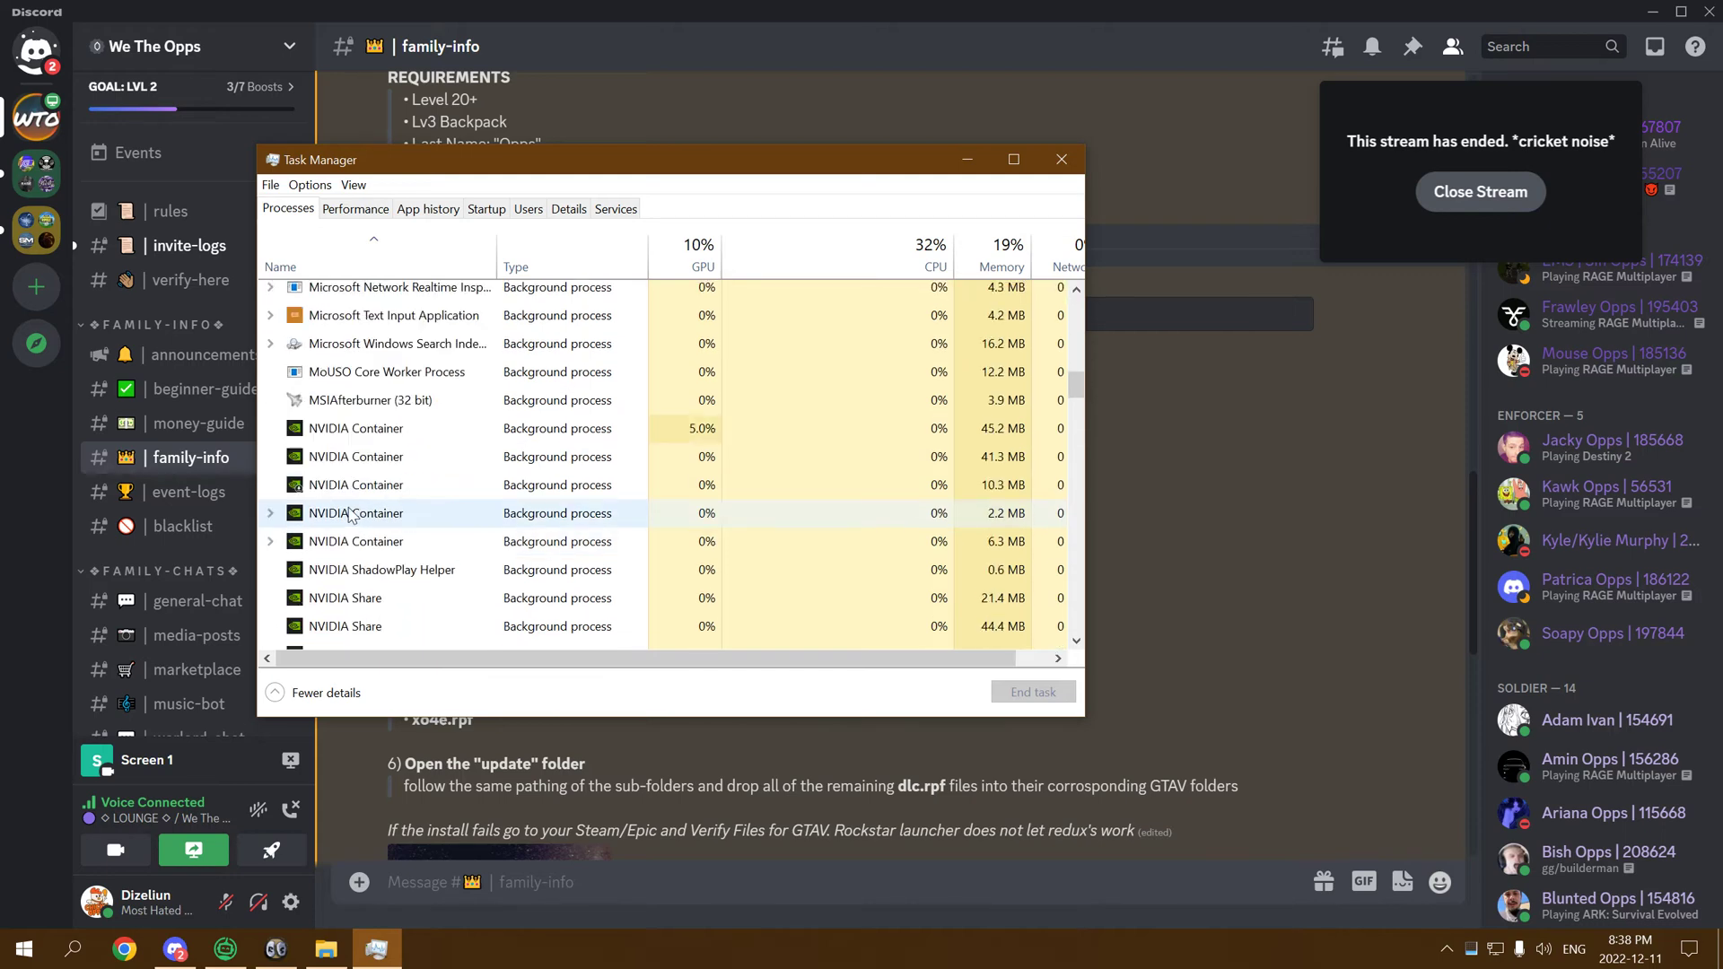
{"action": "scroll", "scroll_direction": "up", "scroll_amount": 3}
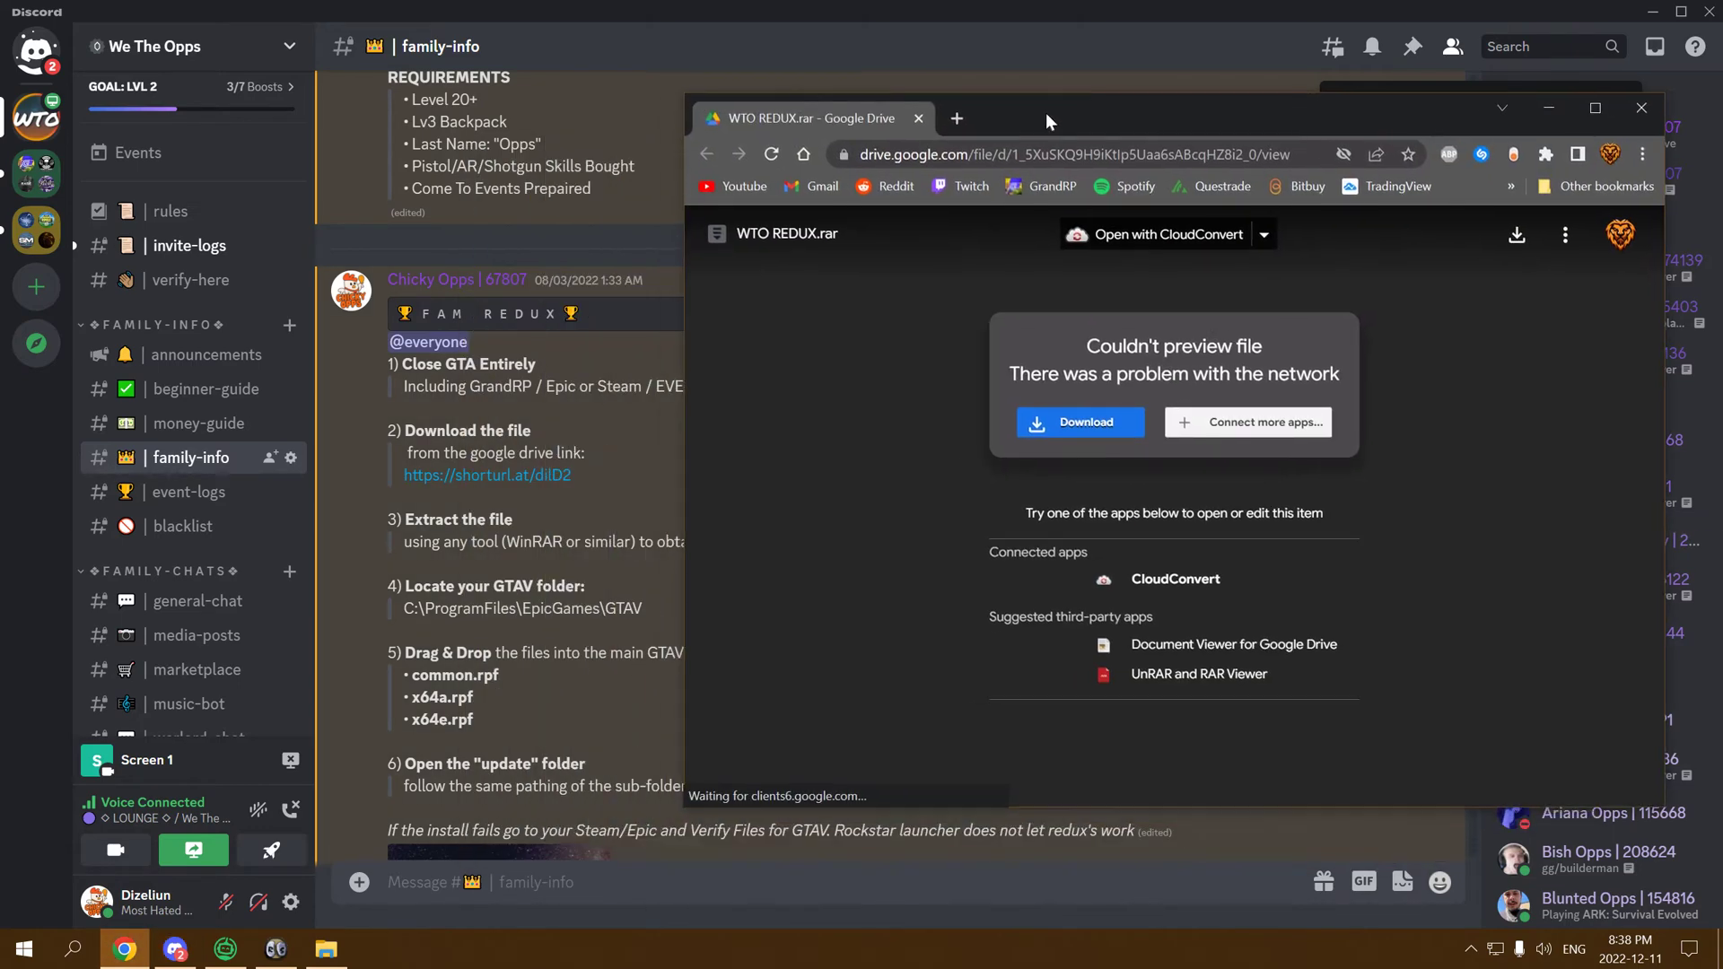
{"action": "mouse_move", "coordinate": [1081, 422]}
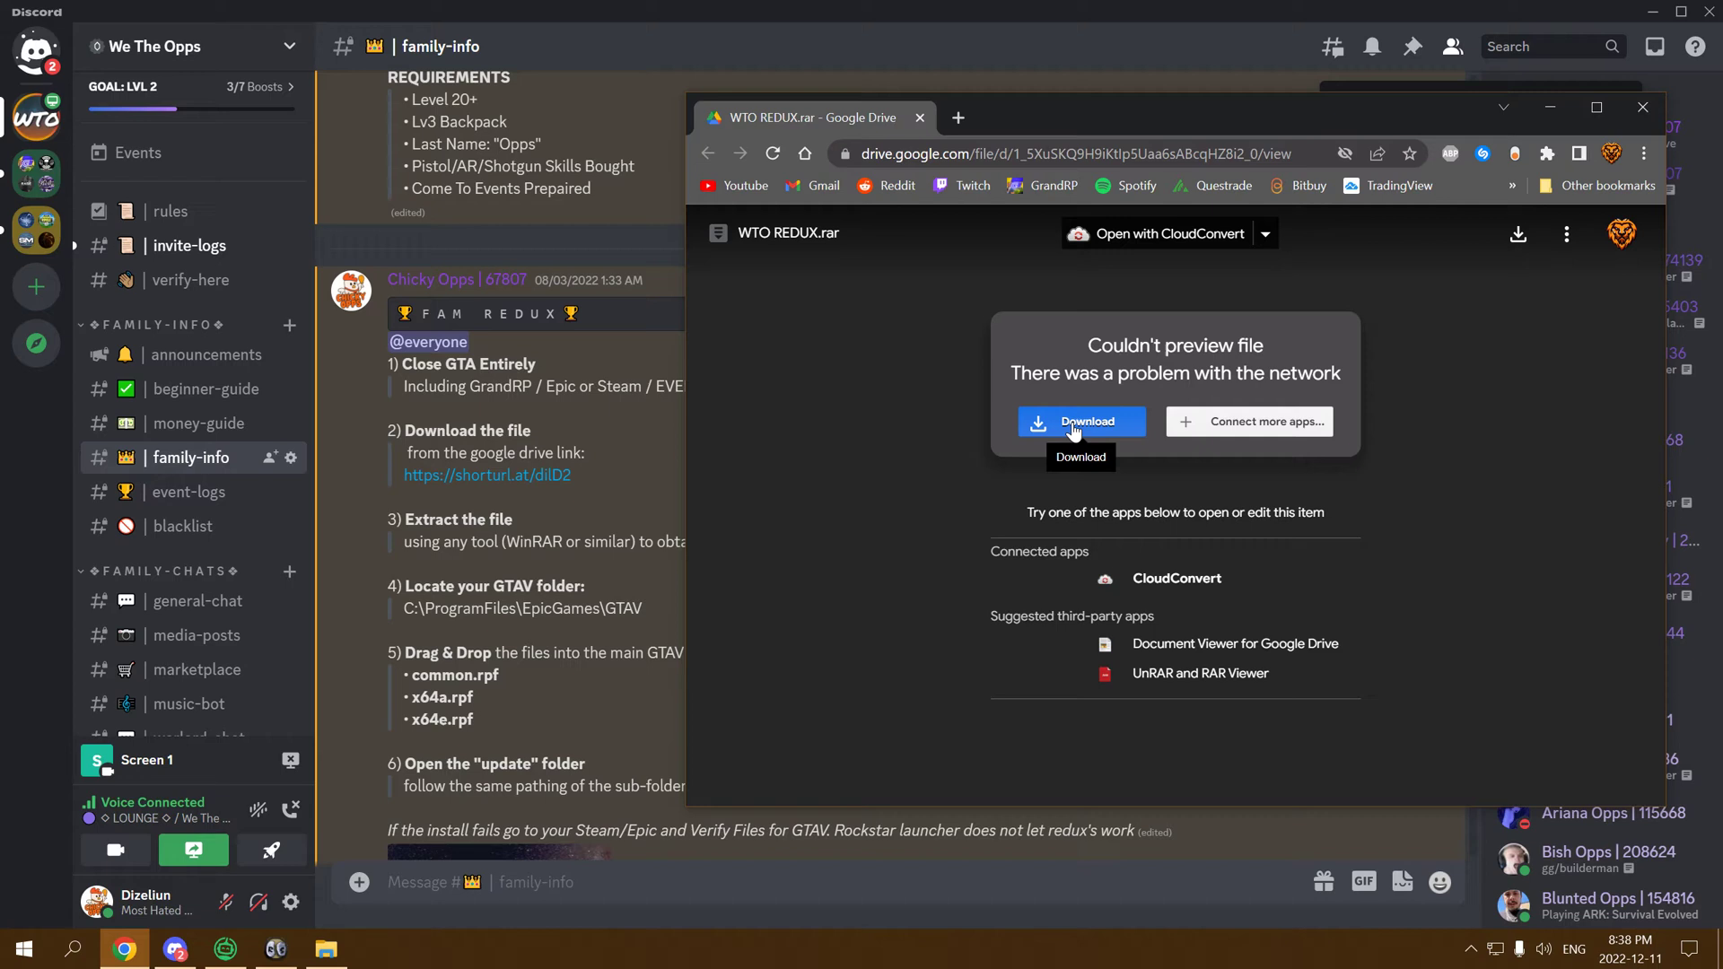
Step: Start the WTO REDUX.rar download past the scan warning, cancel the duplicate, and show Downloads
{"action": "left_click", "coordinate": [1079, 422]}
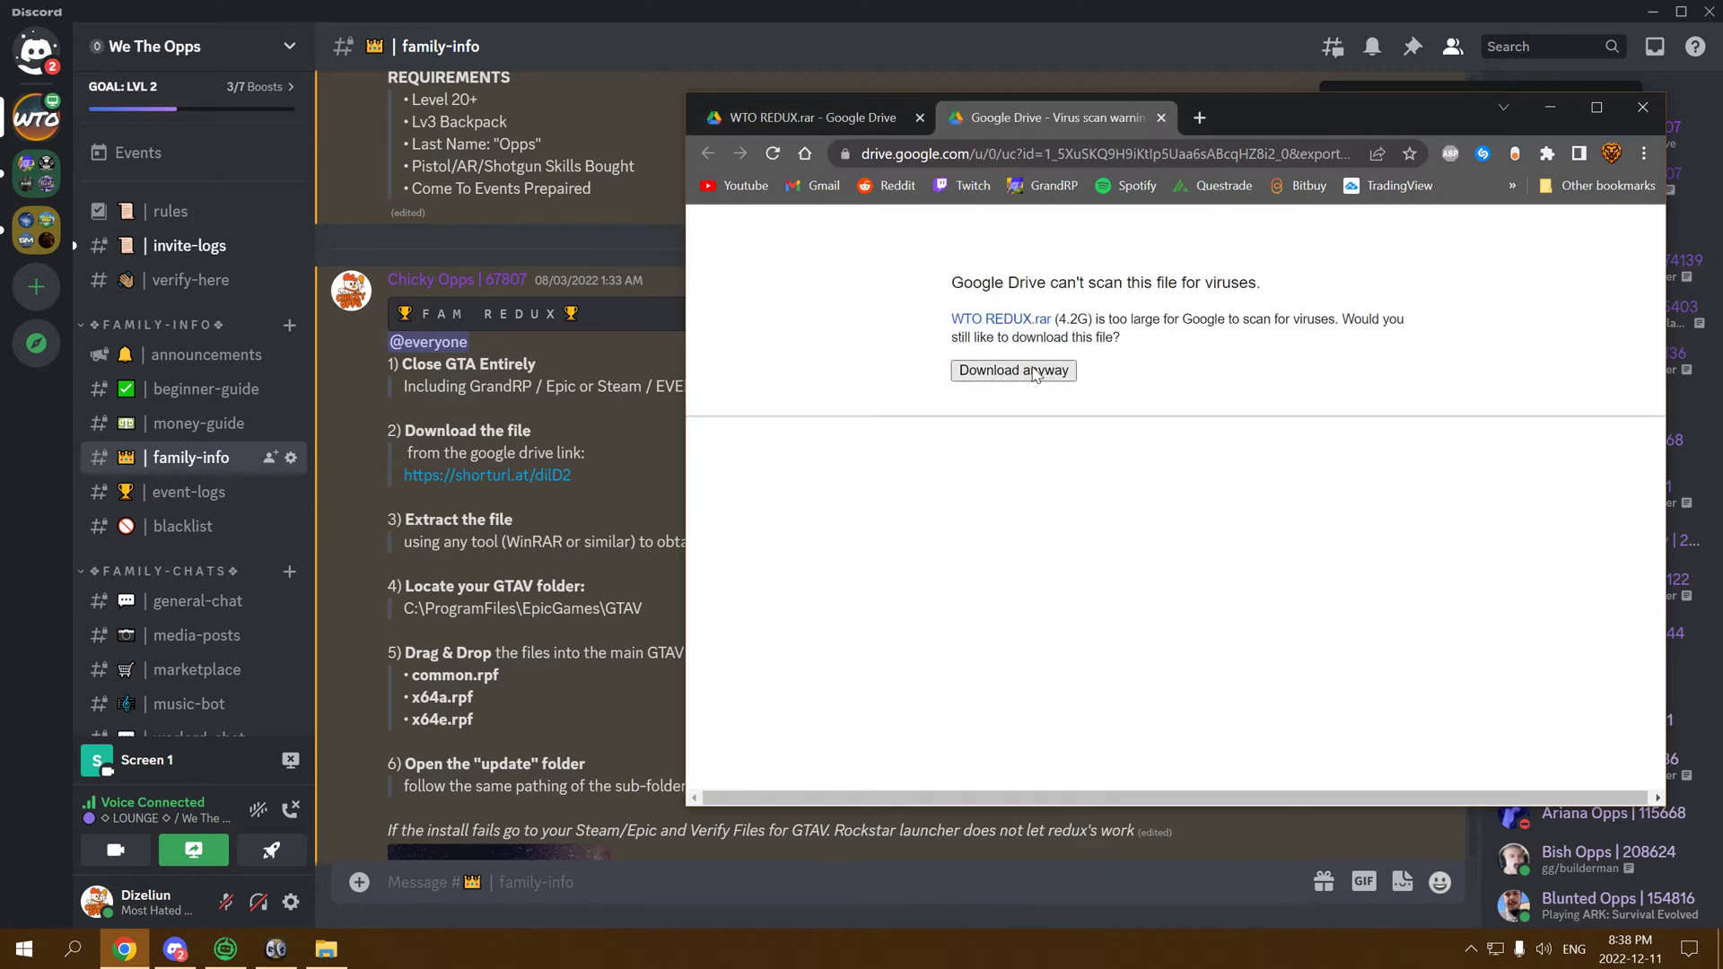
{"action": "left_click", "coordinate": [1012, 371]}
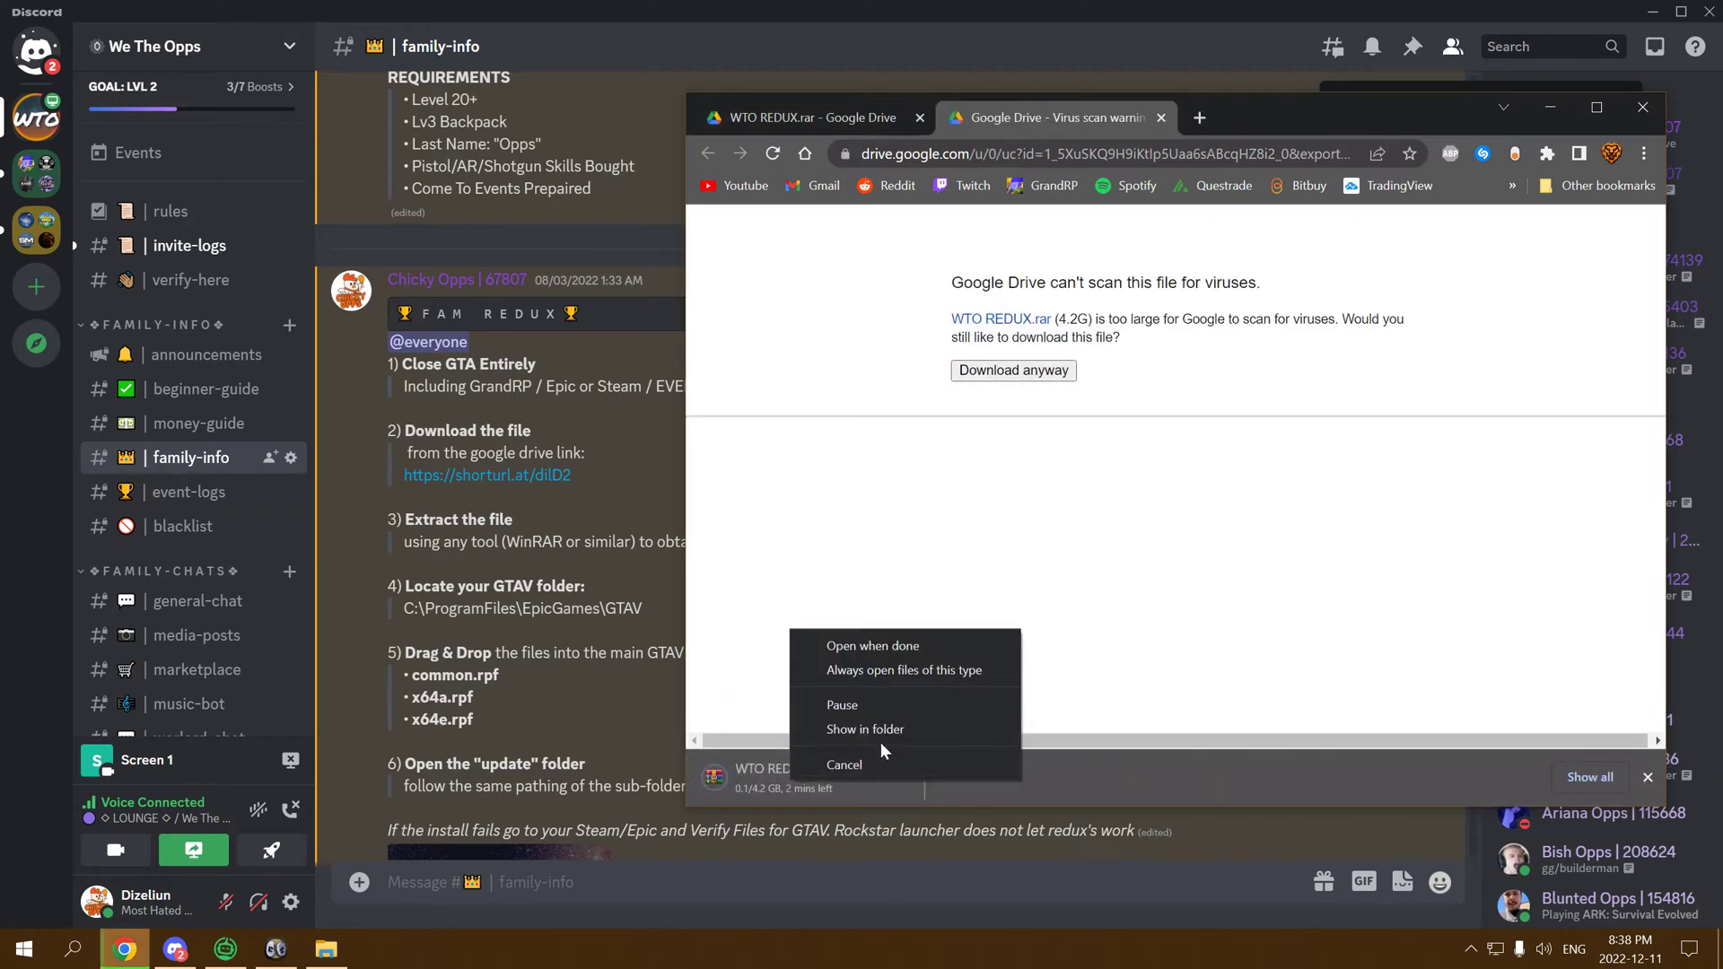
{"action": "left_click", "coordinate": [843, 764]}
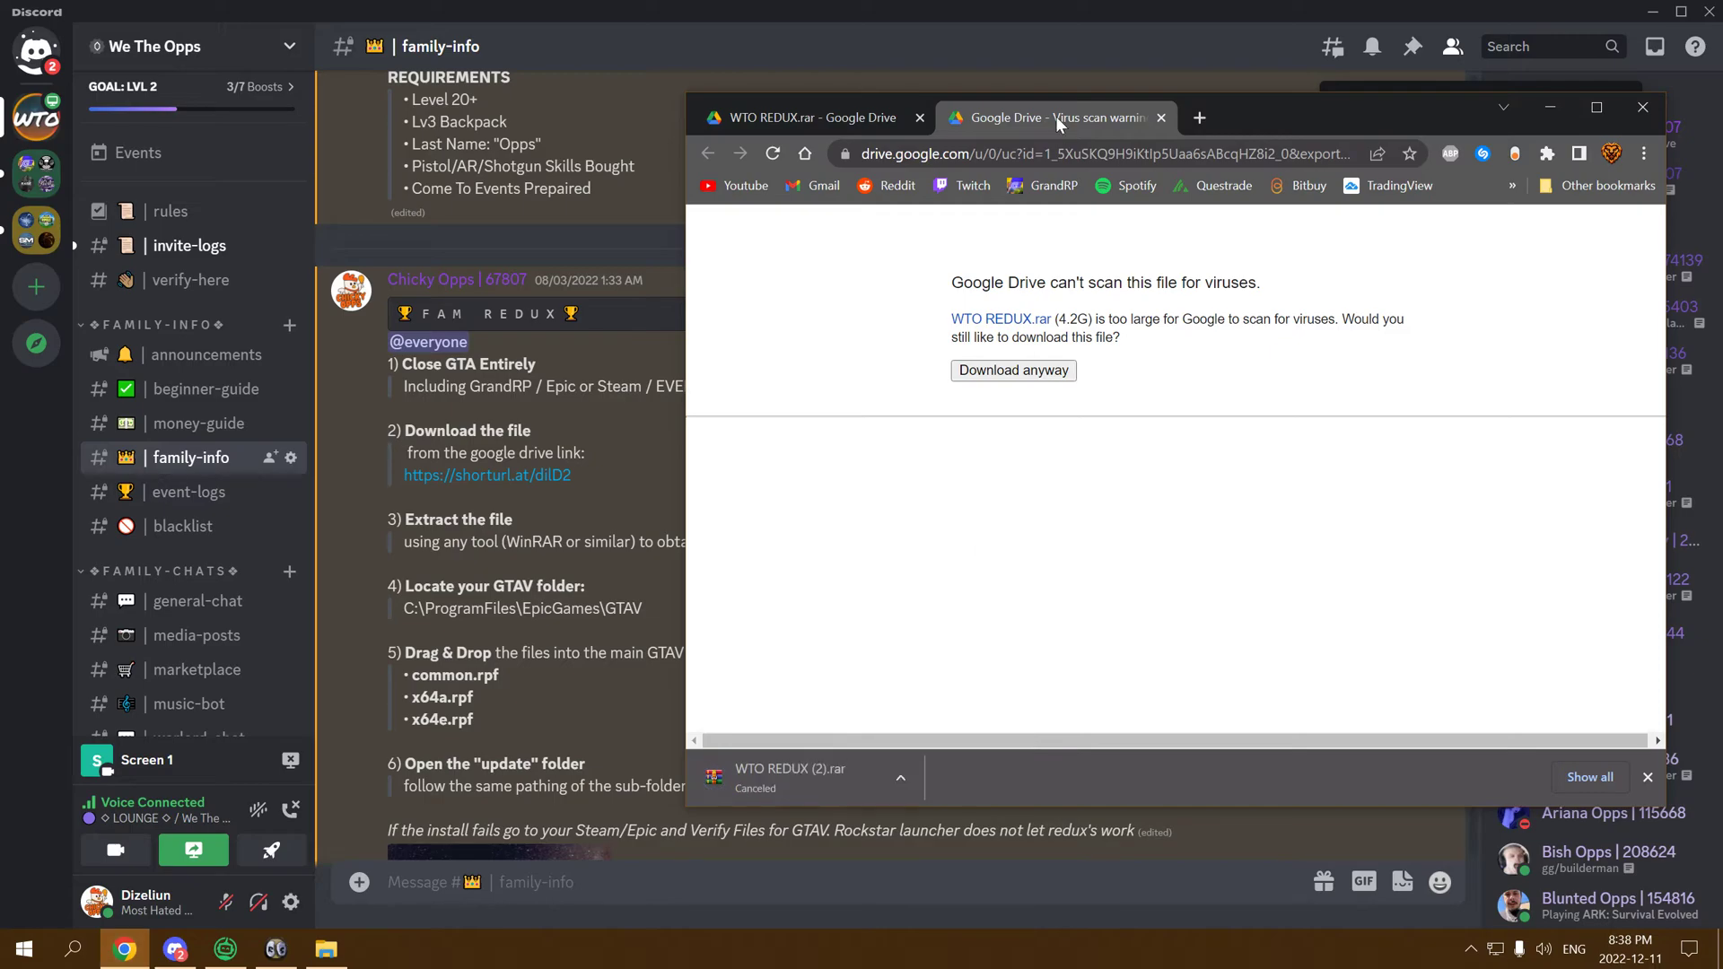
{"action": "left_click", "coordinate": [325, 948]}
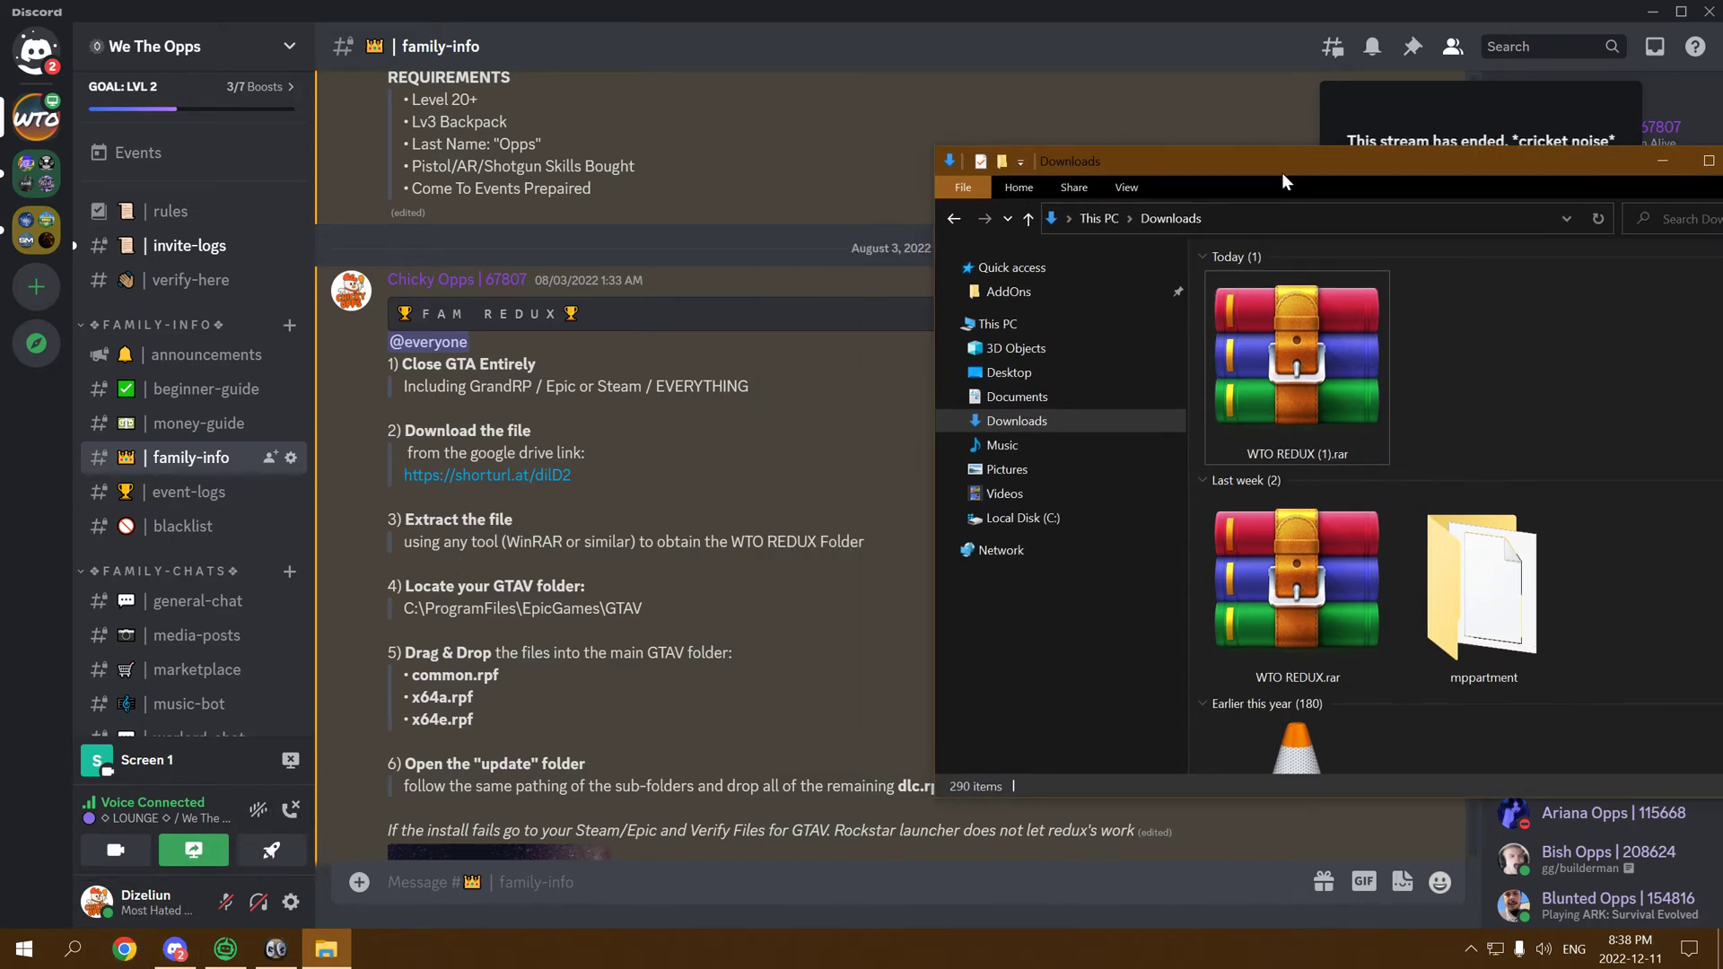
Step: In a new Explorer window, navigate to C:\Program Files\Epic Games\GTAV
{"action": "left_click", "coordinate": [24, 947]}
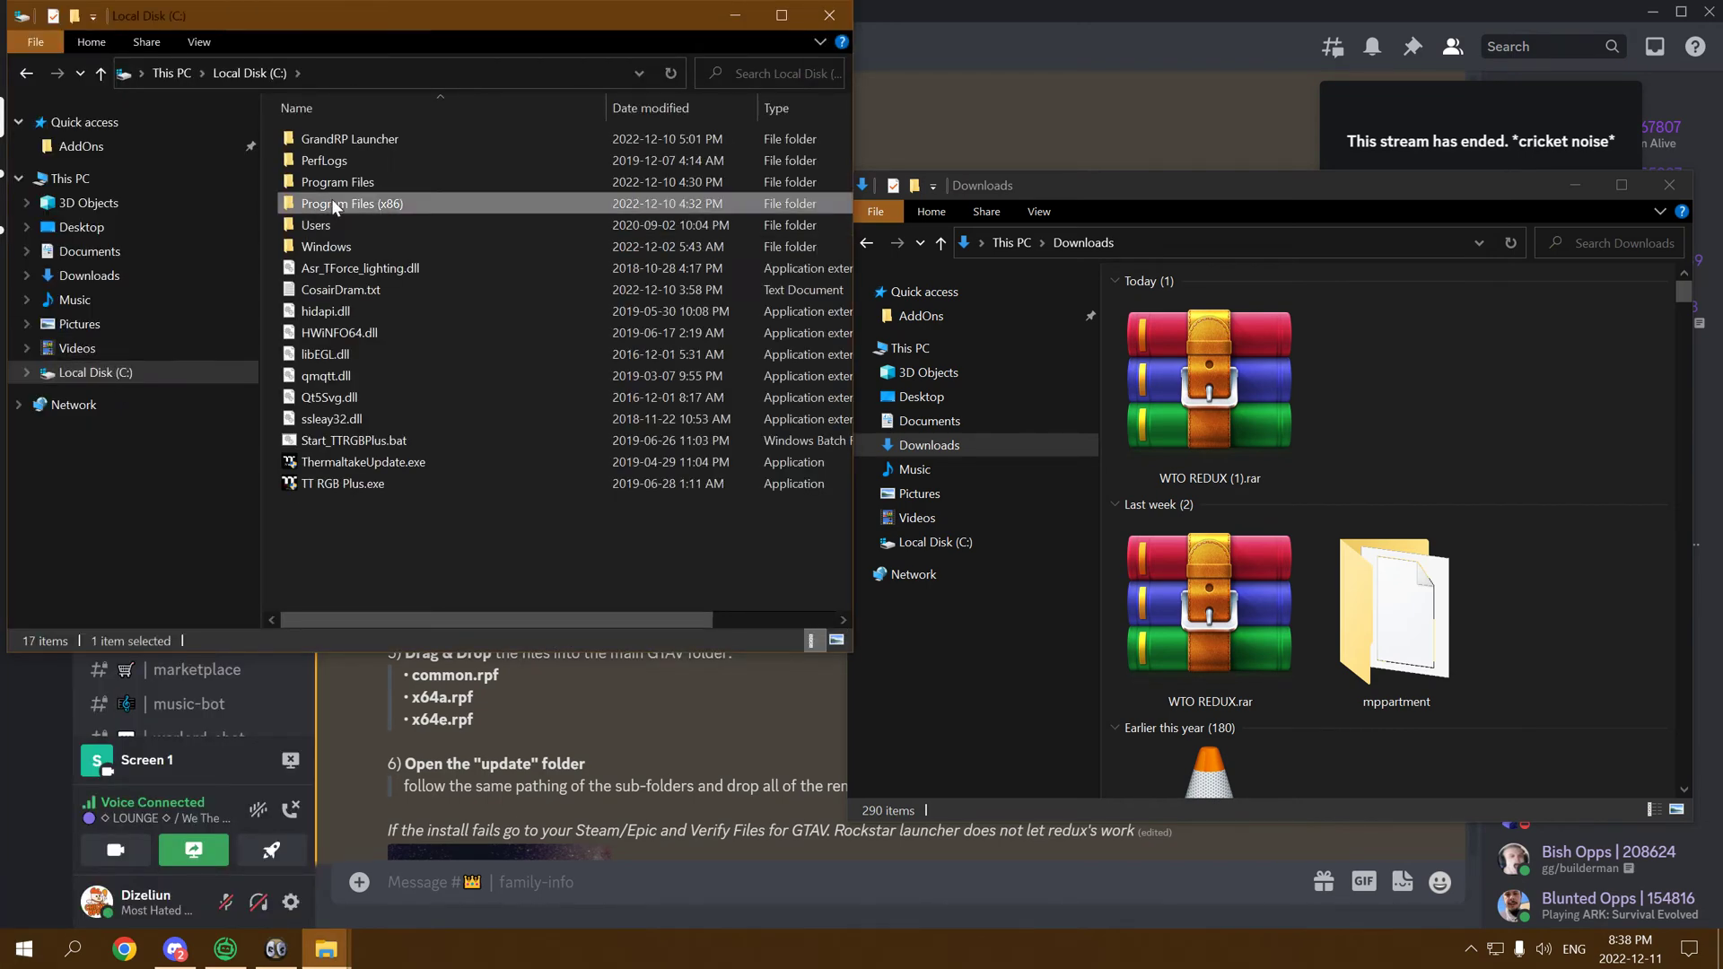
{"action": "left_click", "coordinate": [337, 181]}
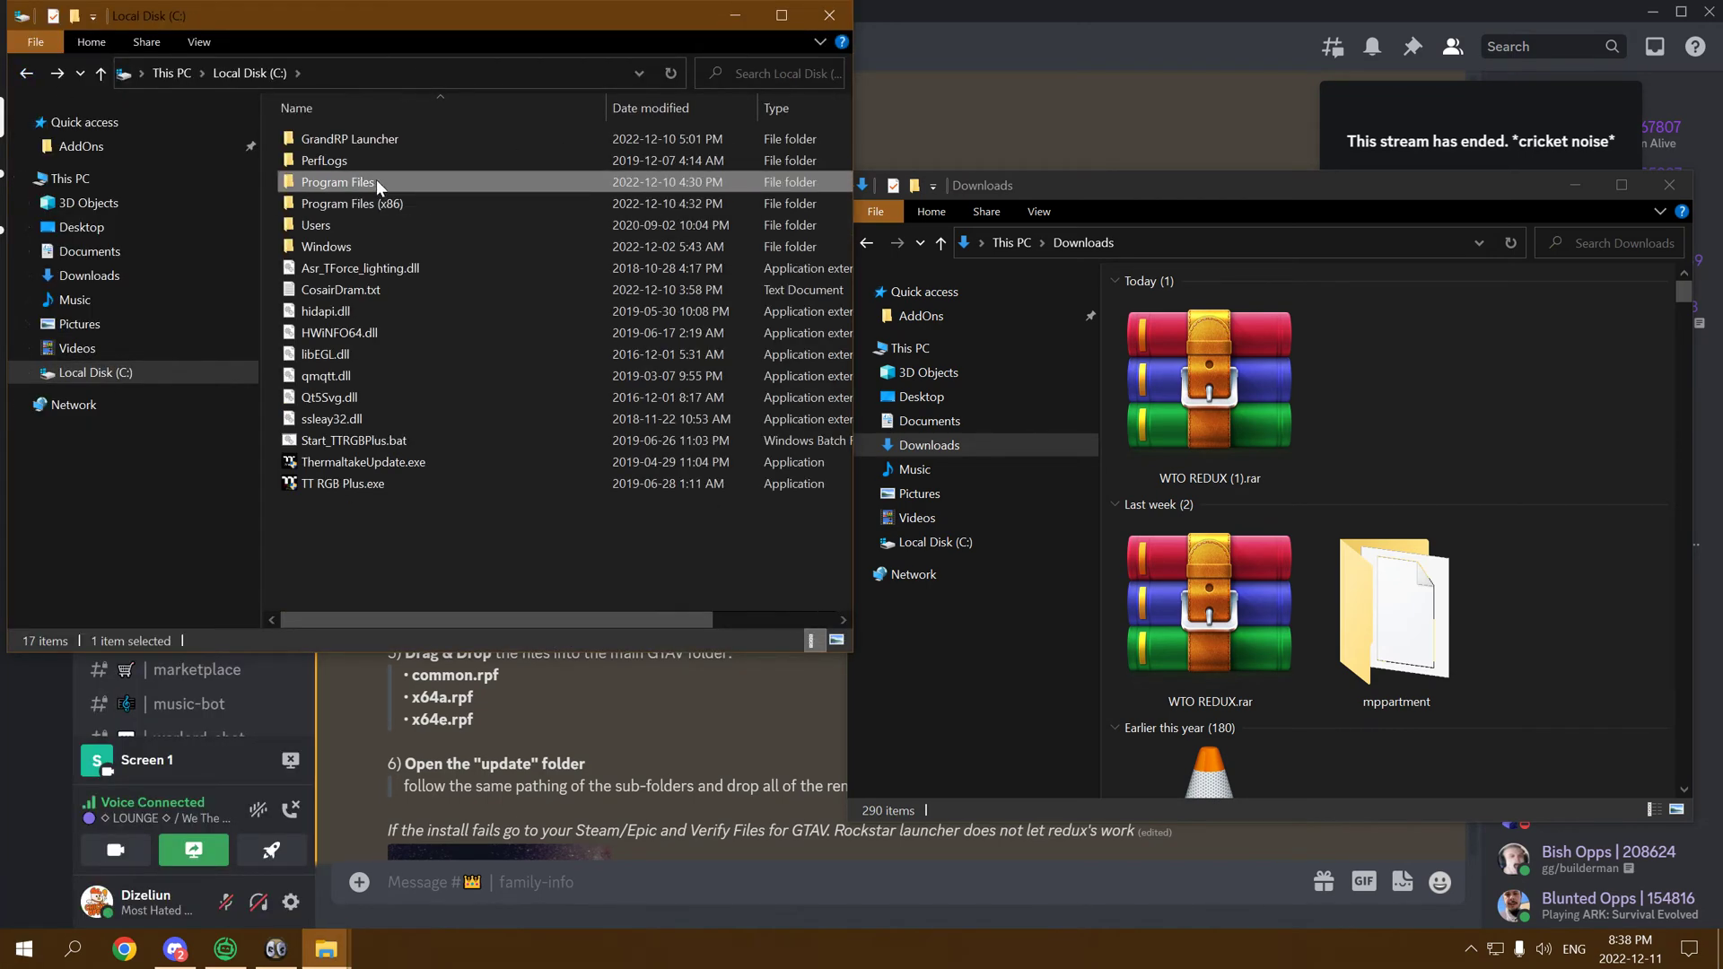
{"action": "double_click", "coordinate": [337, 182]}
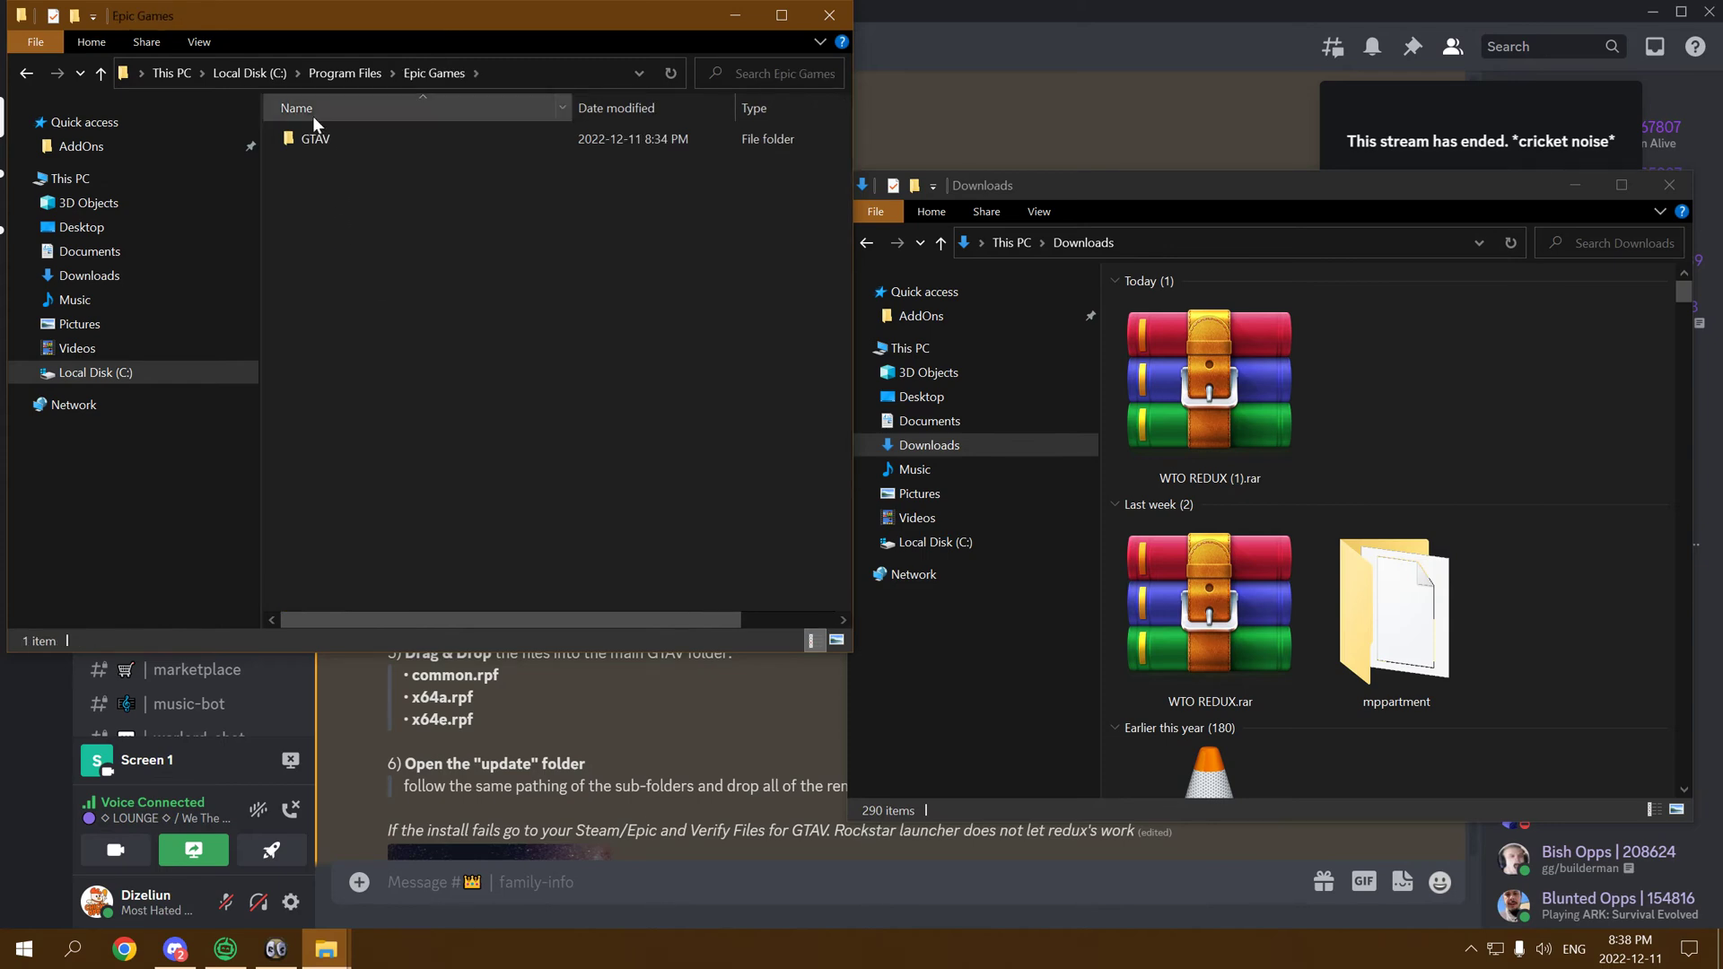
{"action": "double_click", "coordinate": [315, 138]}
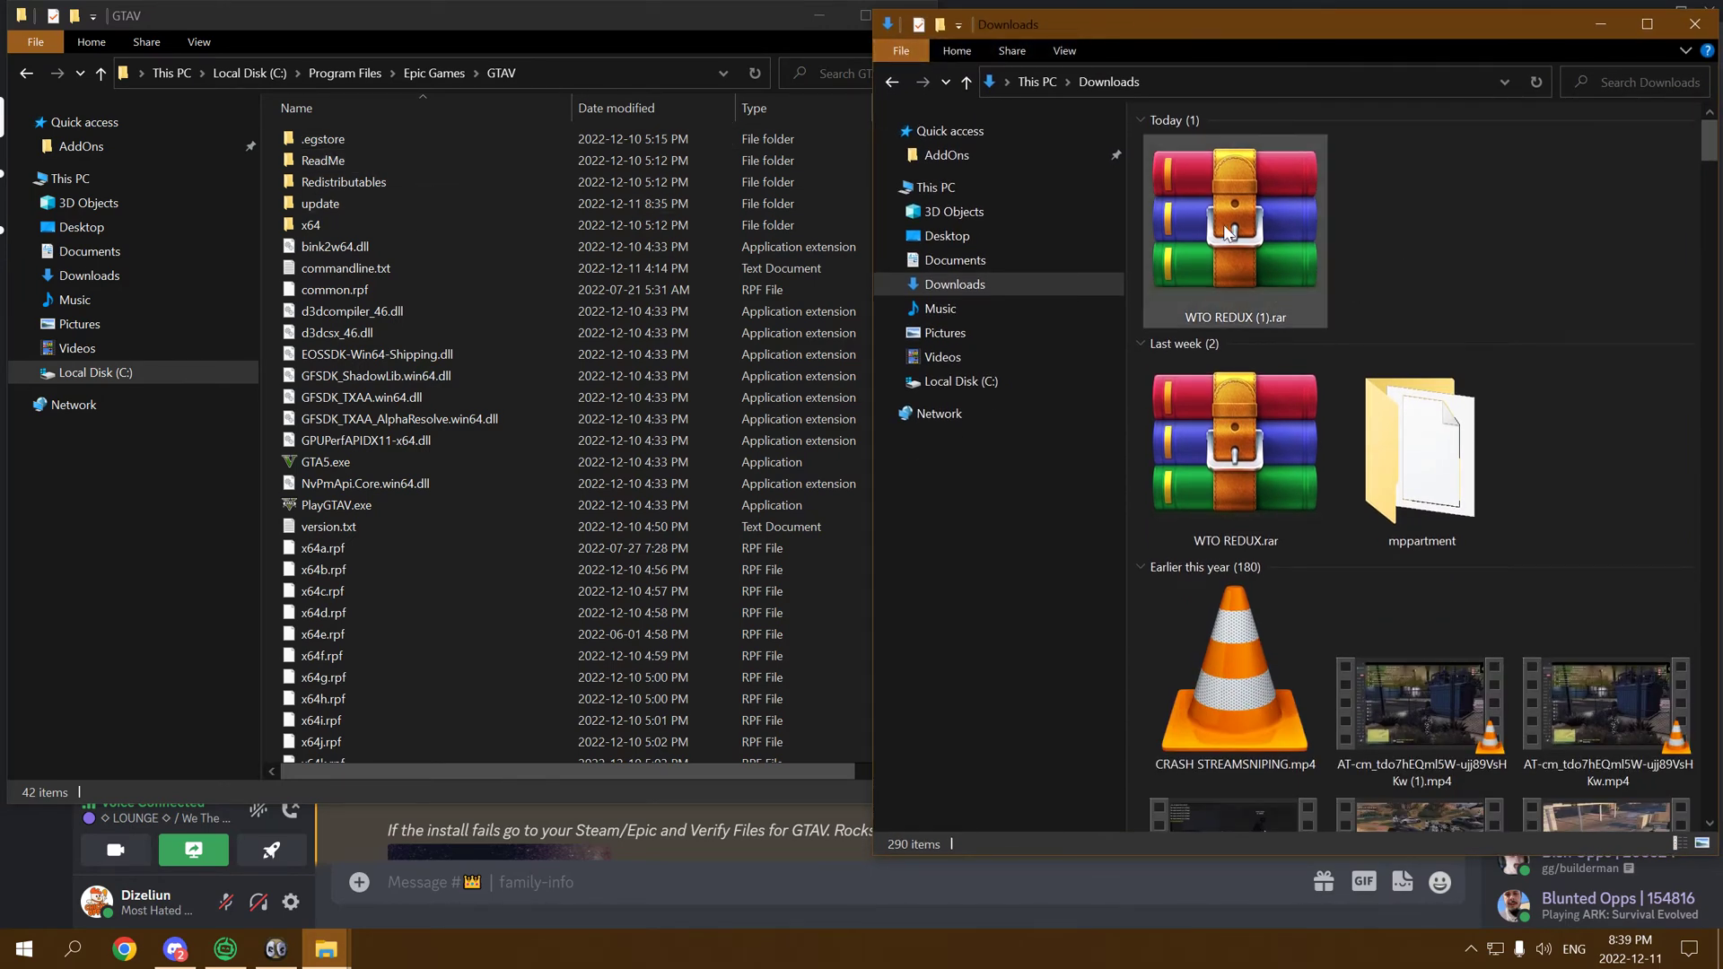
Step: Extract WTO REDUX (1).rar to its own folder and enter the new WTO REDUX (1) folder
{"action": "right_click", "coordinate": [1233, 216]}
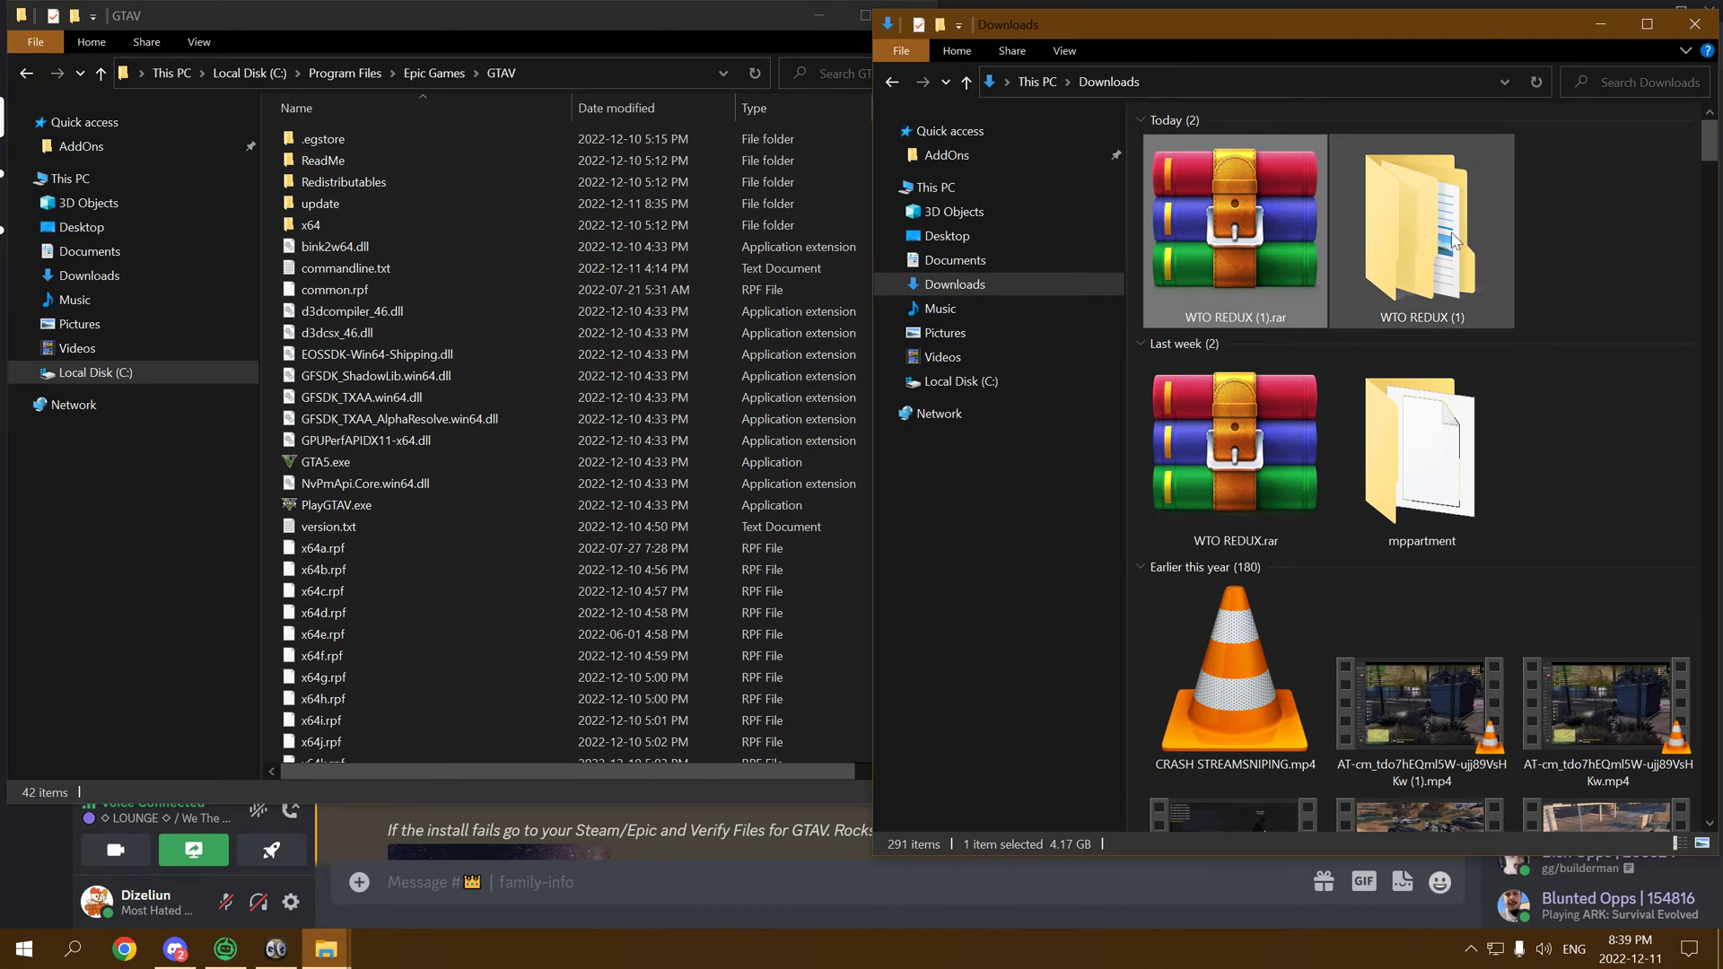
{"action": "left_click", "coordinate": [1419, 220]}
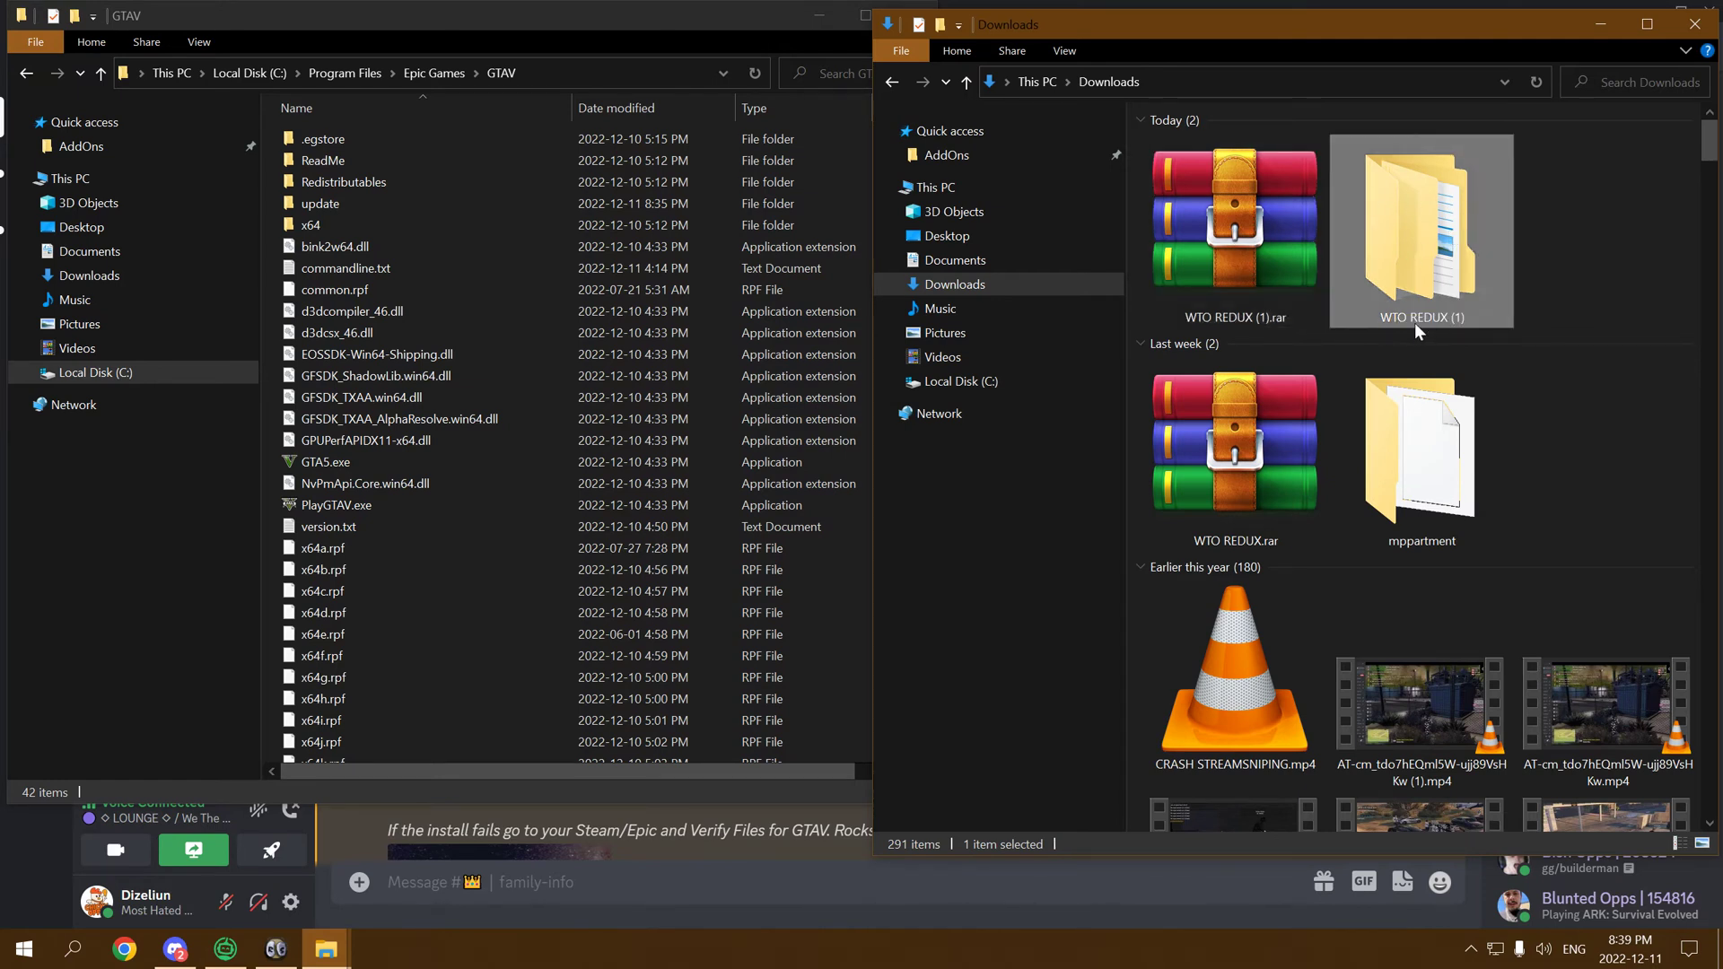
{"action": "double_click", "coordinate": [1420, 220]}
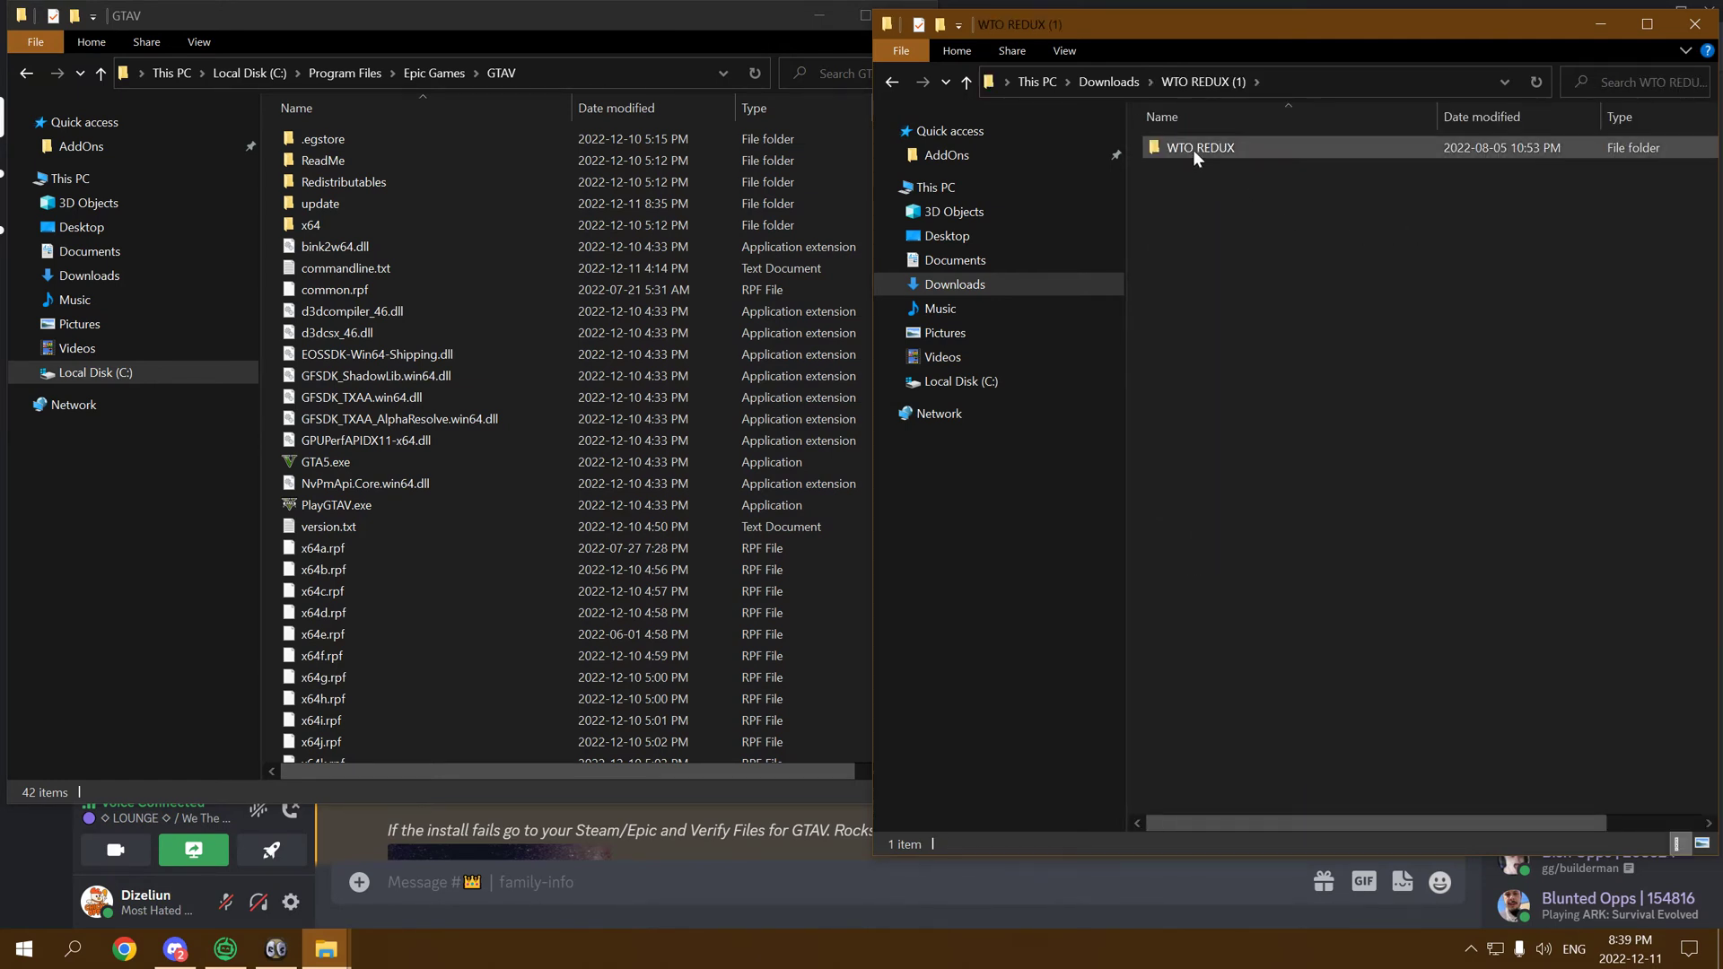
Step: From the inner WTO REDUX folder, replace GTAV's common.rpf, x64a.rpf and x64e.rpf
{"action": "double_click", "coordinate": [1198, 146]}
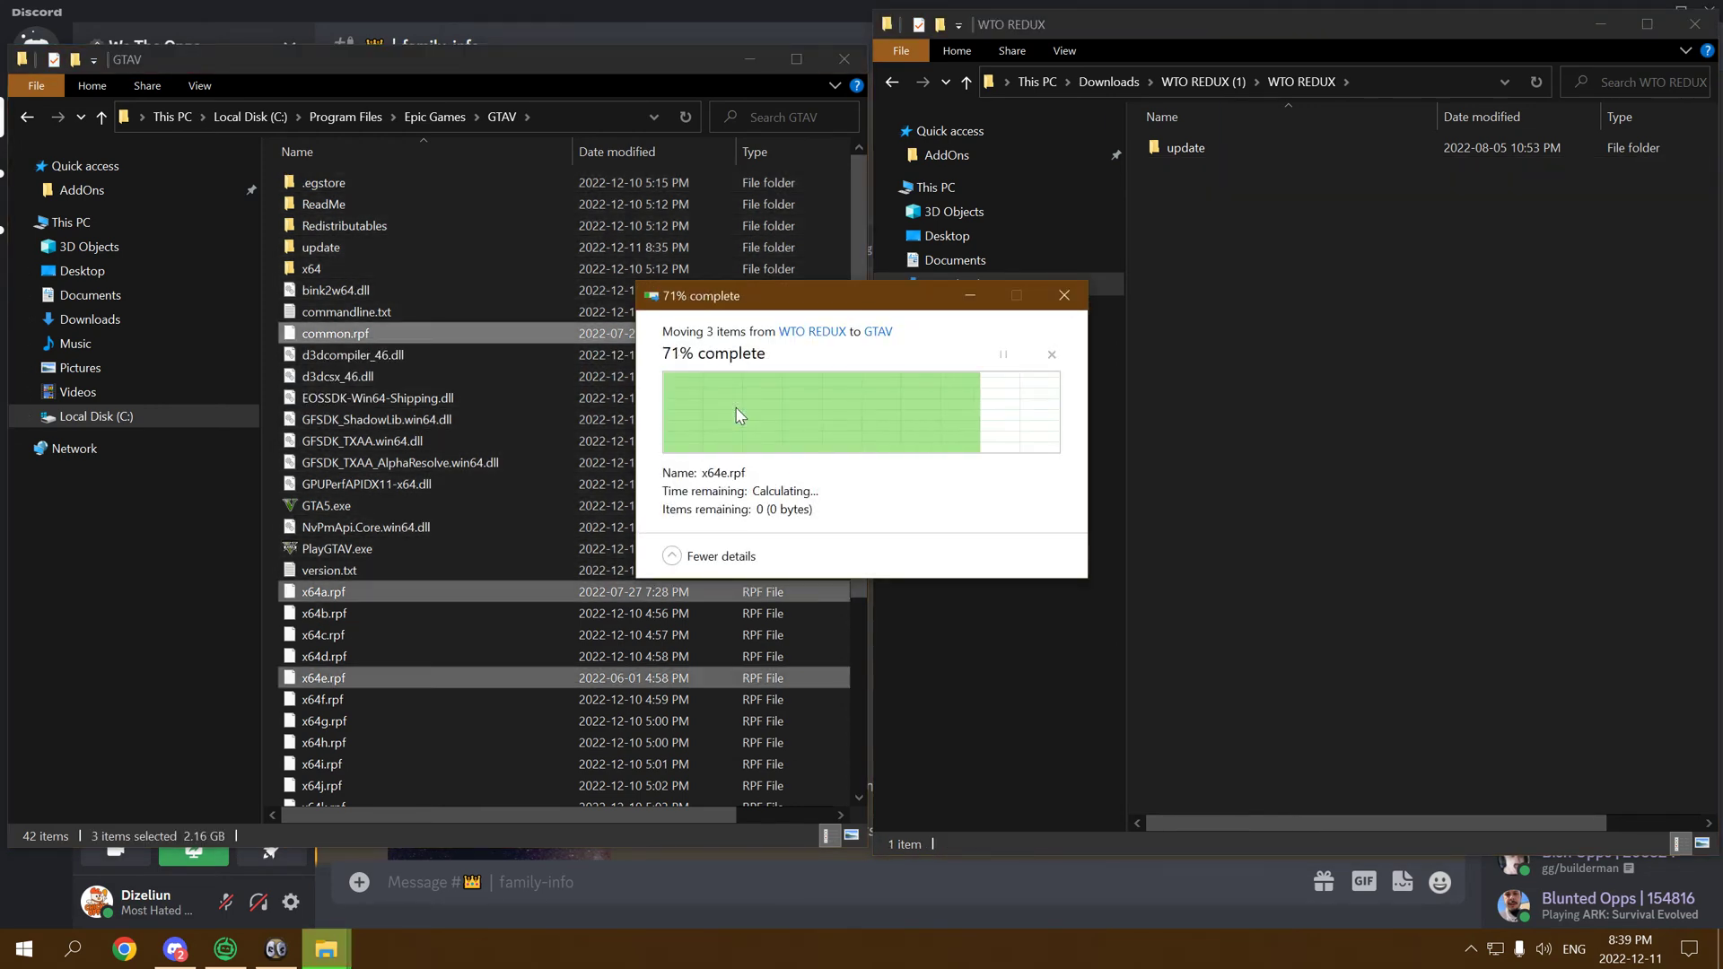
{"action": "left_click", "coordinate": [1184, 147]}
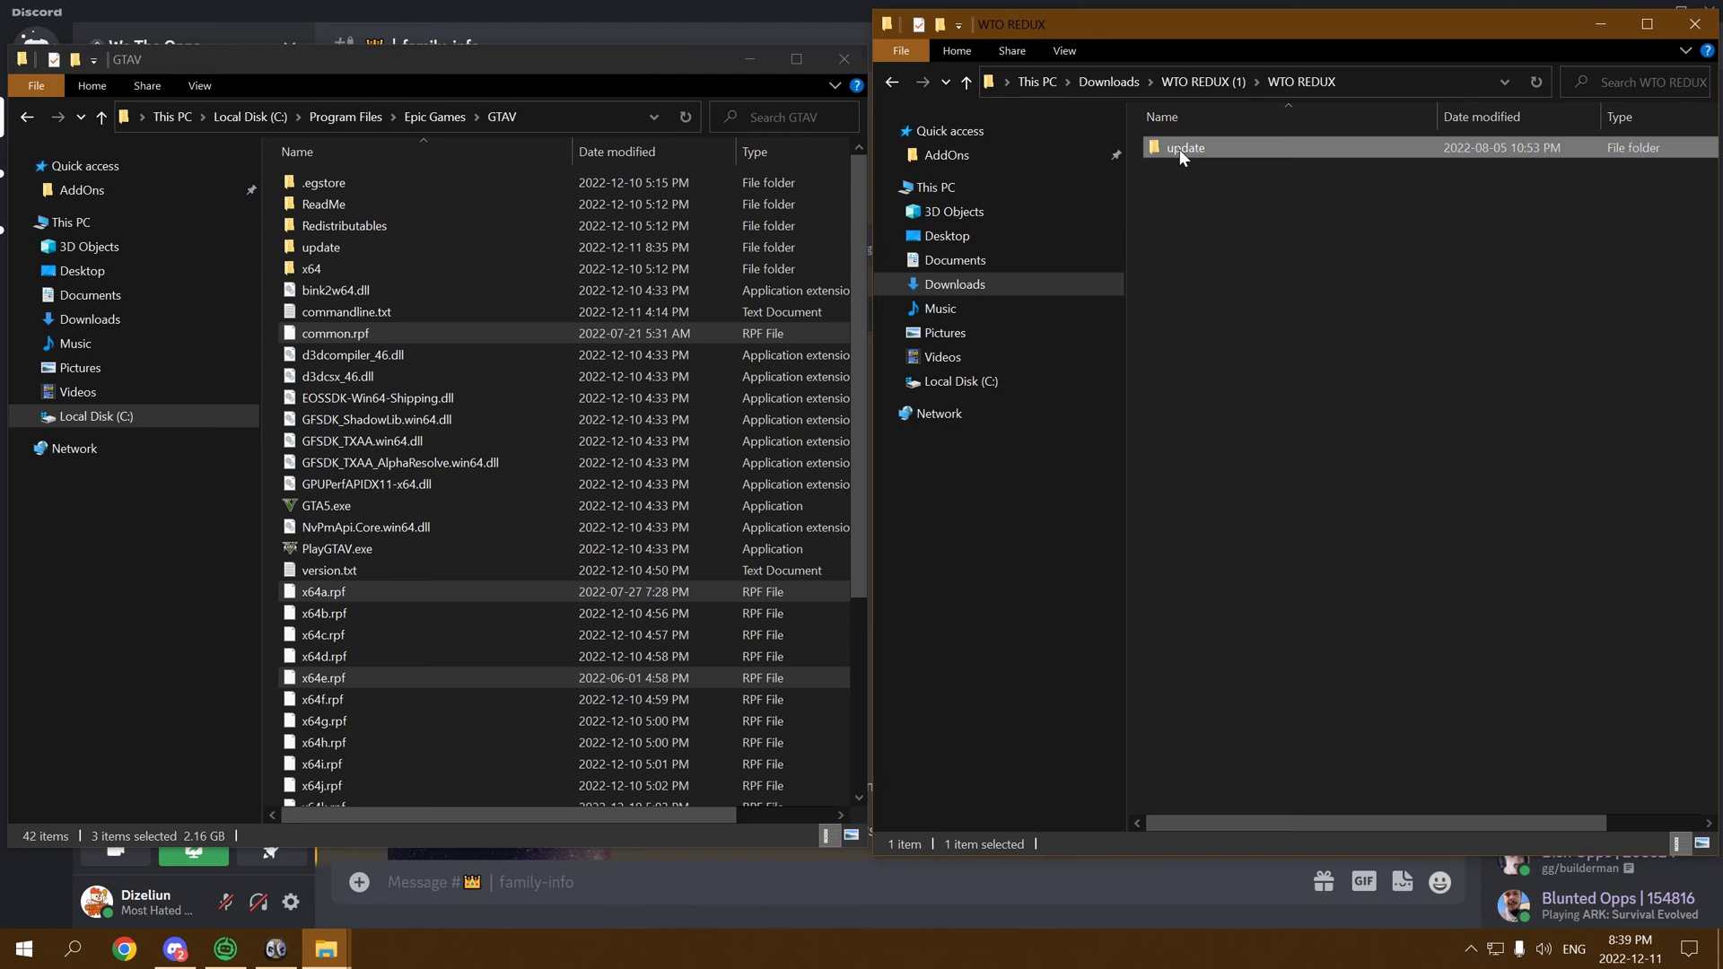
Step: Reach update\x64\dlcpacks in both windows and move the mod's mpapartment dlc.rpf into the game's
{"action": "double_click", "coordinate": [1185, 148]}
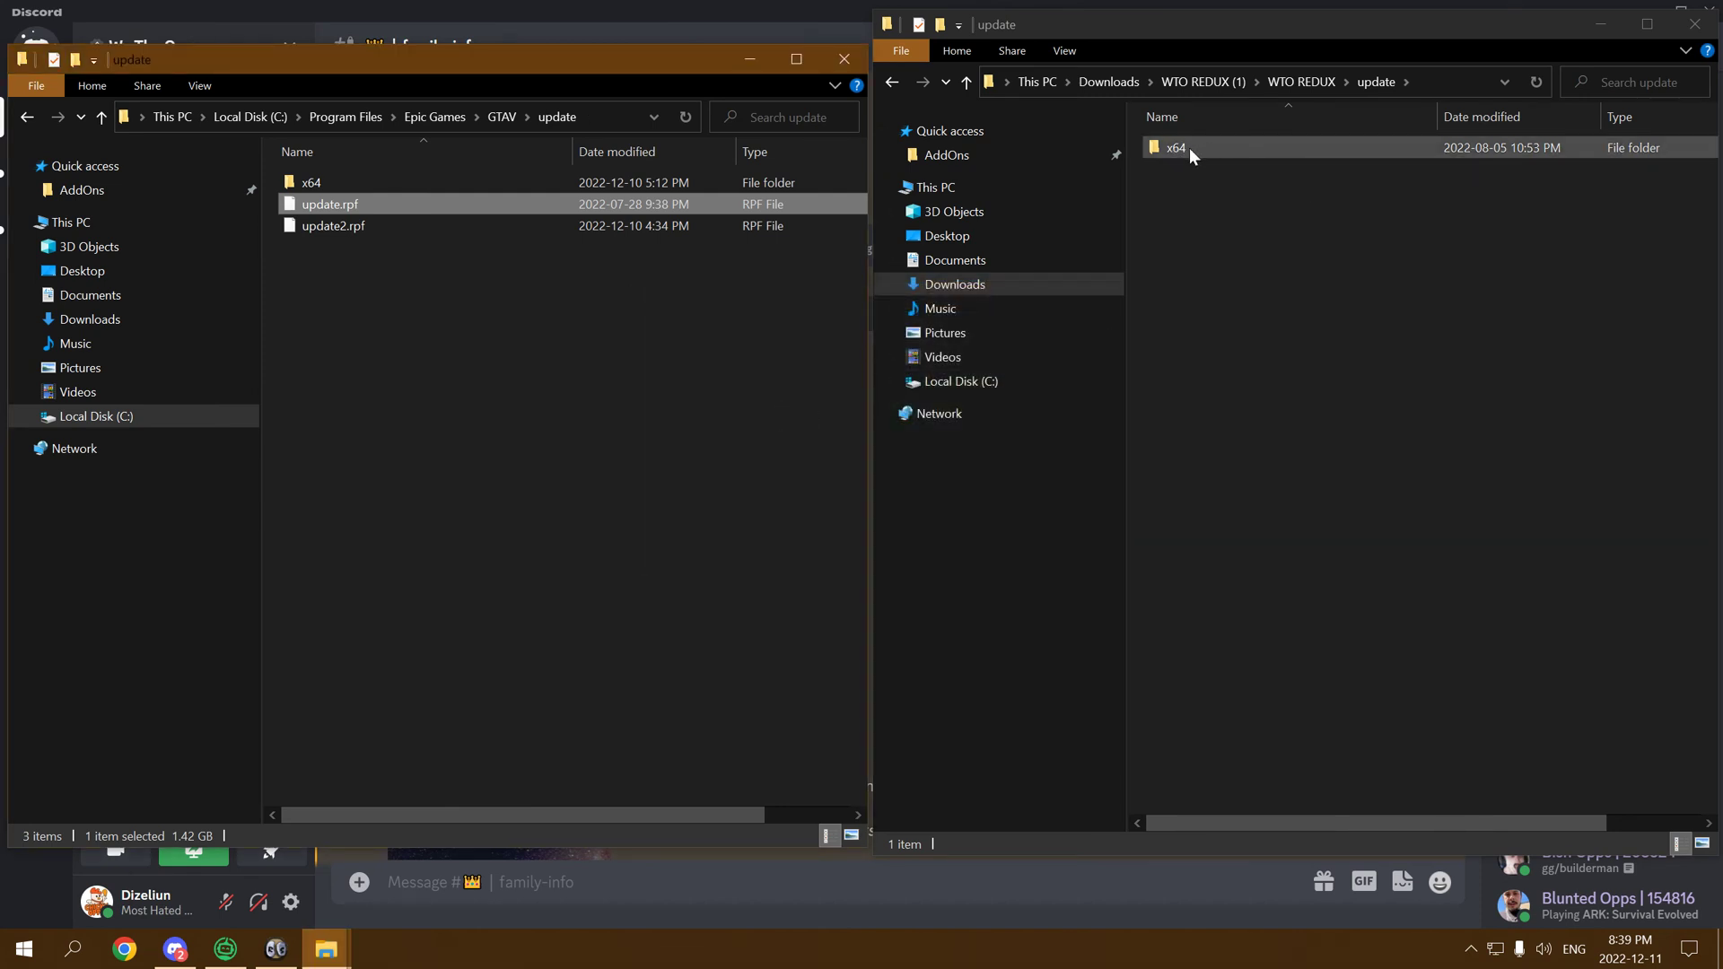
{"action": "double_click", "coordinate": [1175, 146]}
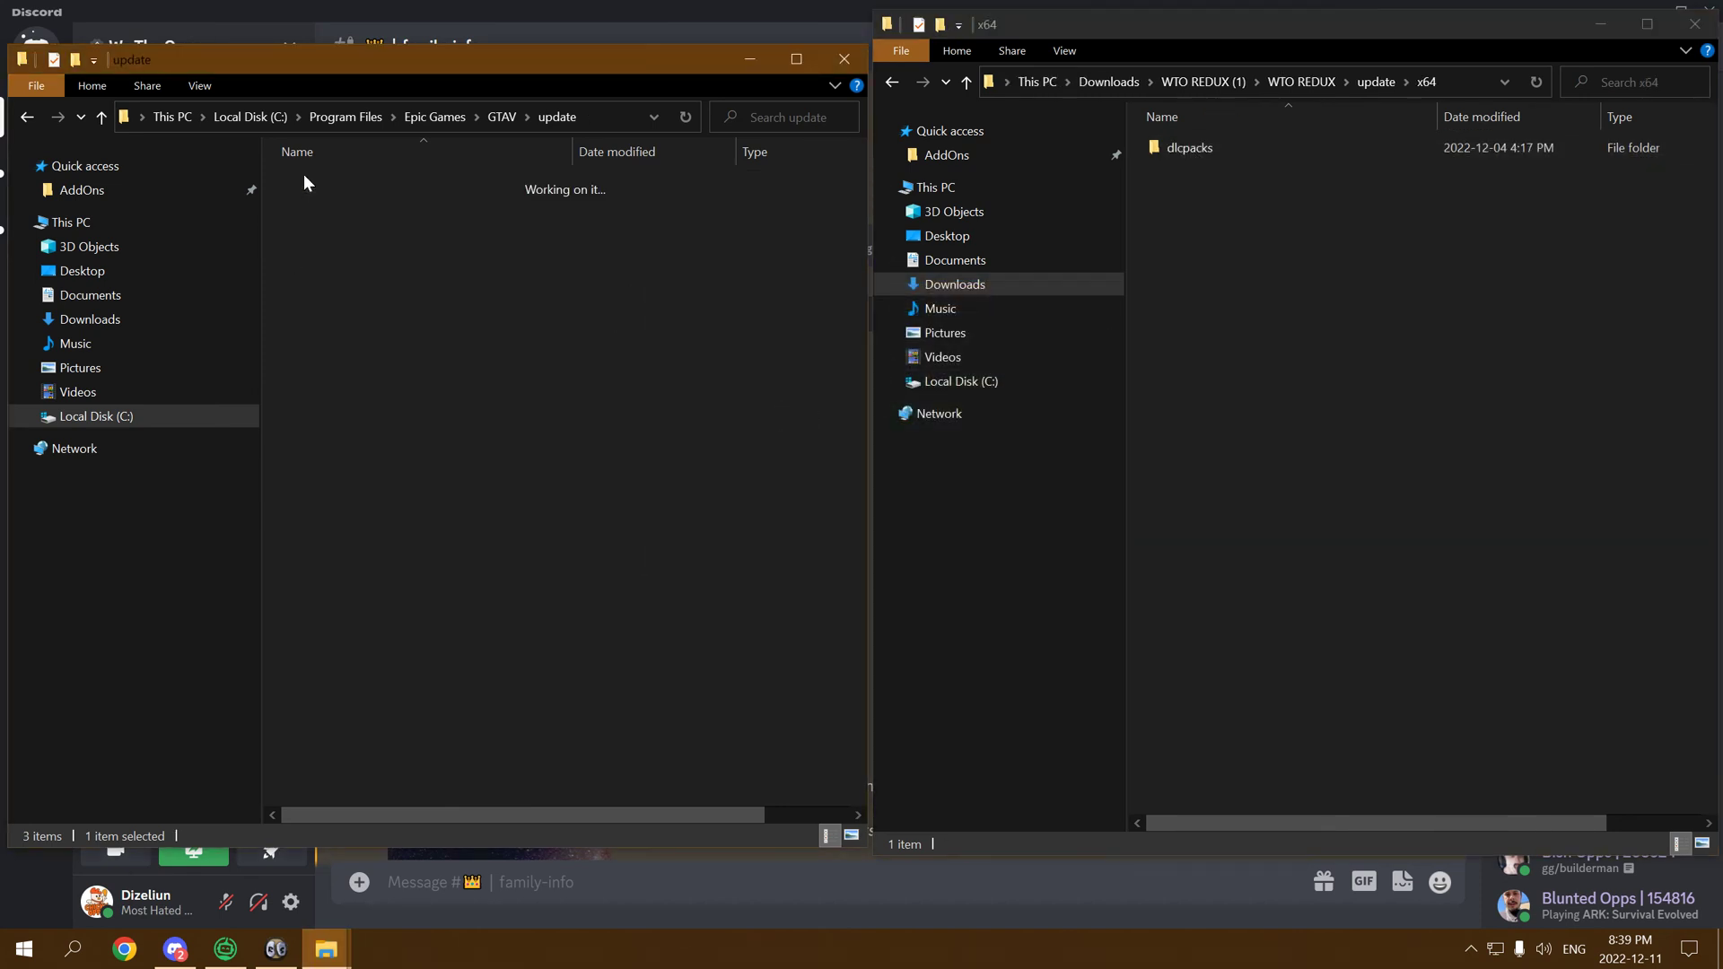
{"action": "double_click", "coordinate": [1188, 147]}
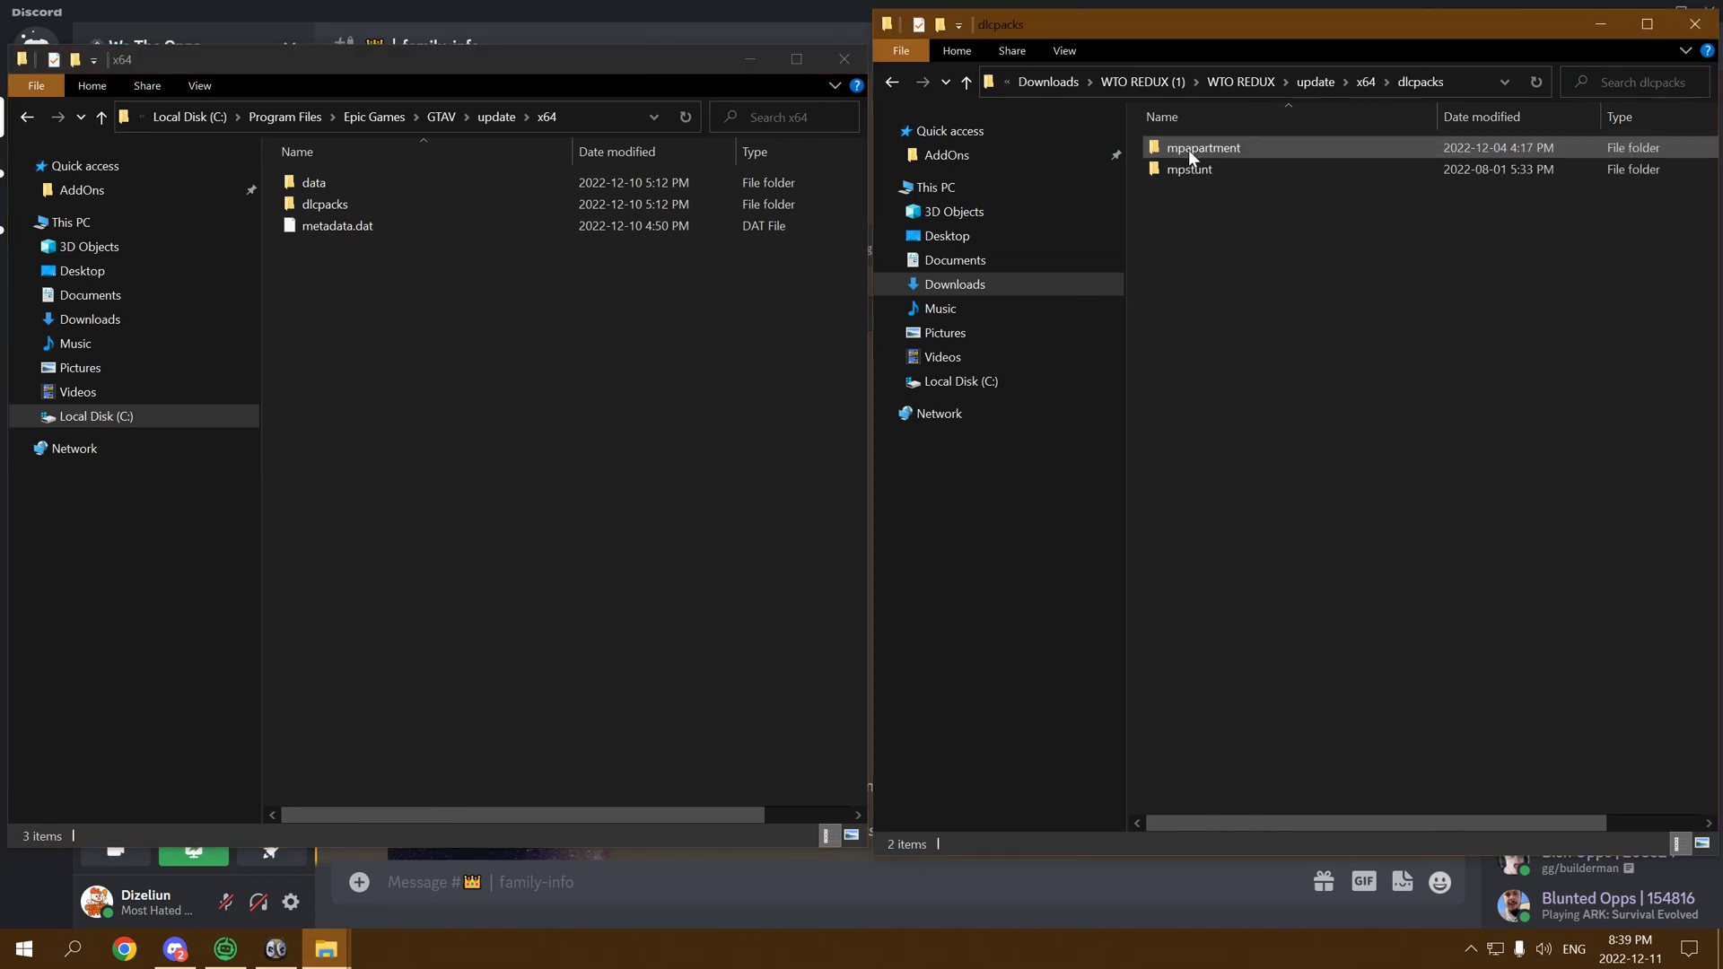
{"action": "double_click", "coordinate": [325, 204]}
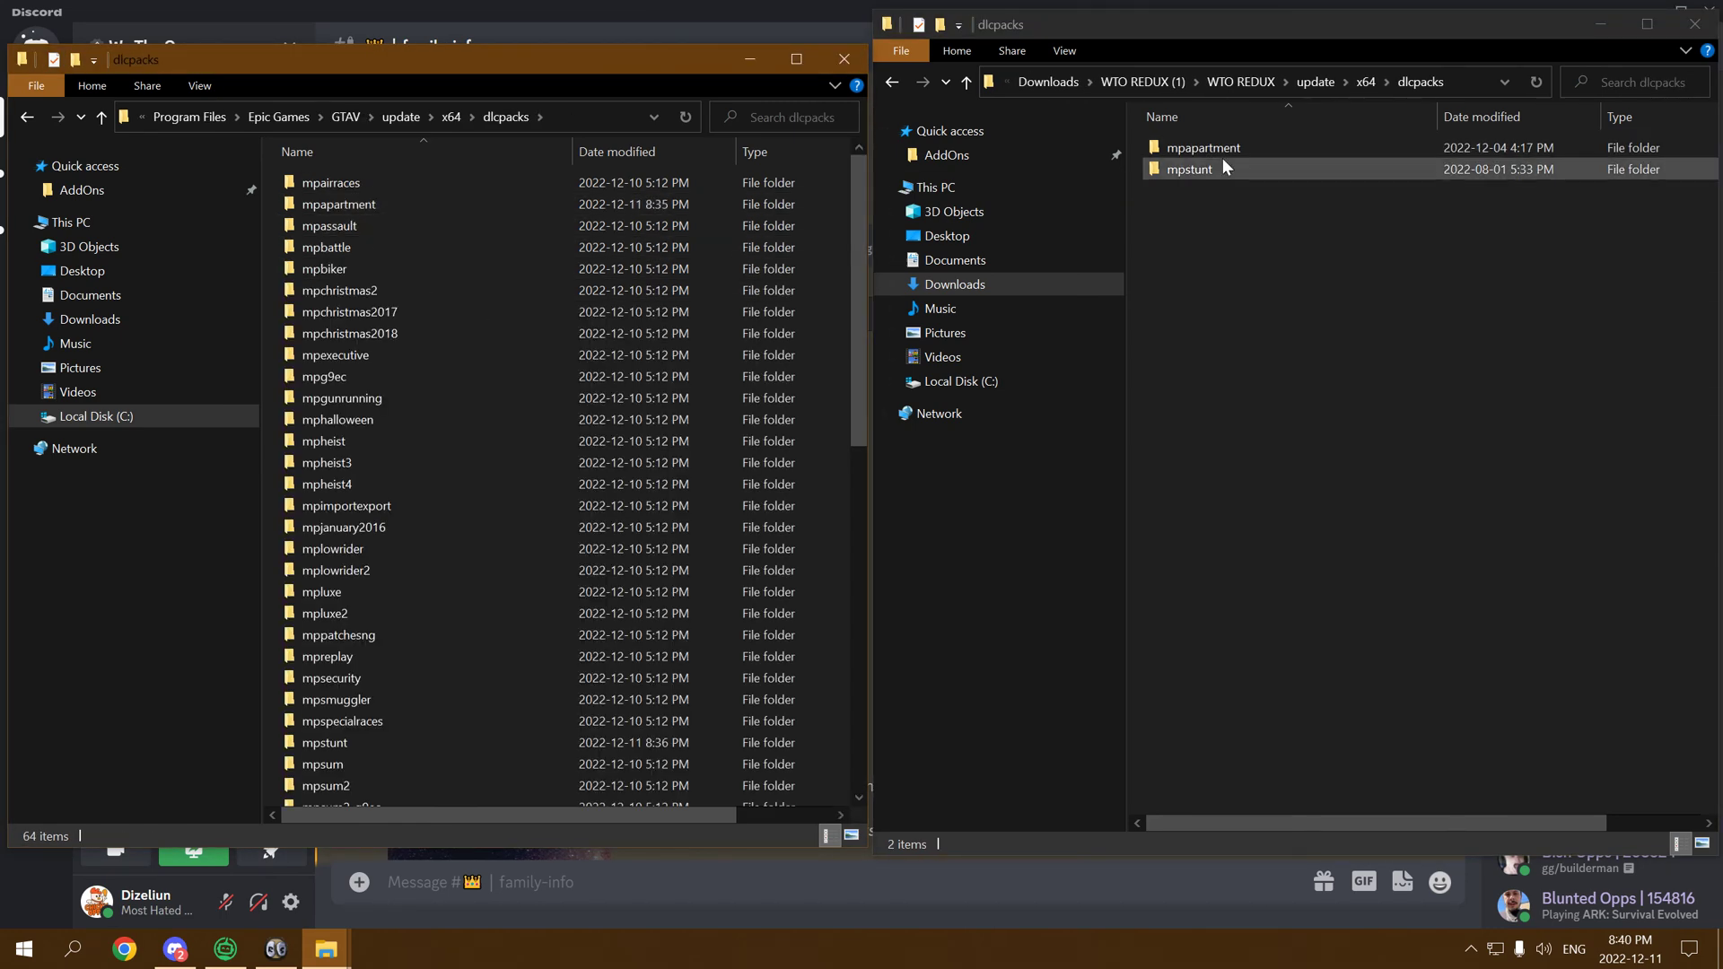
{"action": "double_click", "coordinate": [1202, 148]}
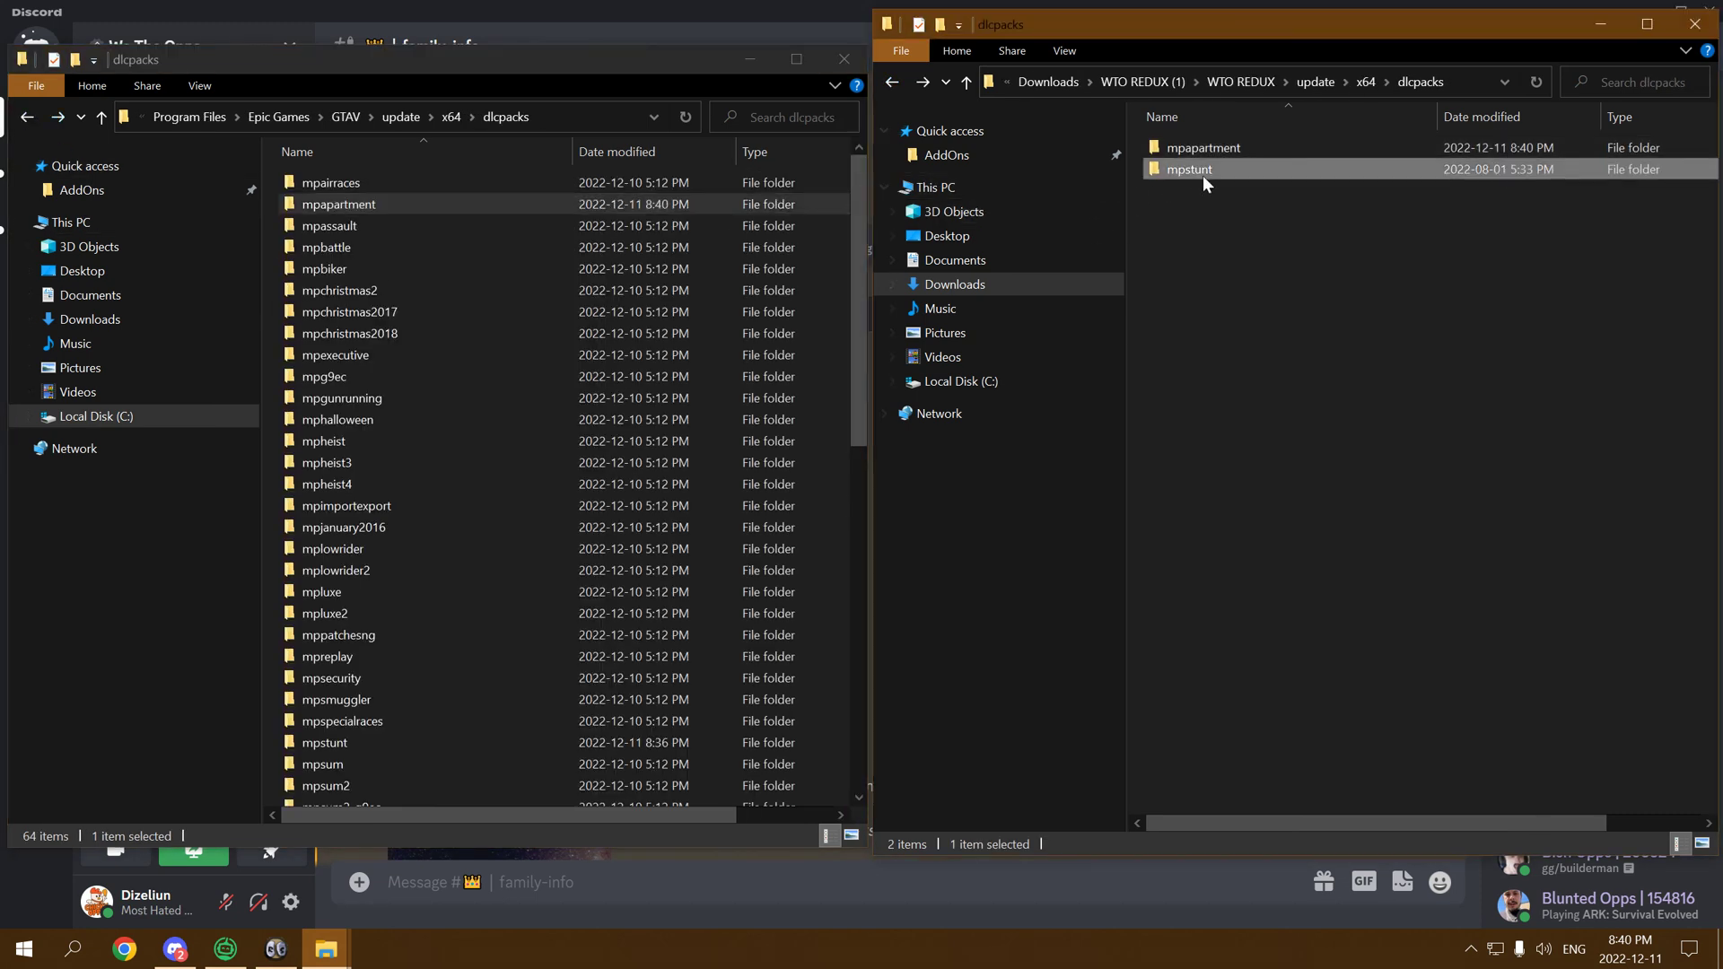
Step: Bring up the mpstunt pack folder in both the mod and game windows
{"action": "double_click", "coordinate": [1189, 168]}
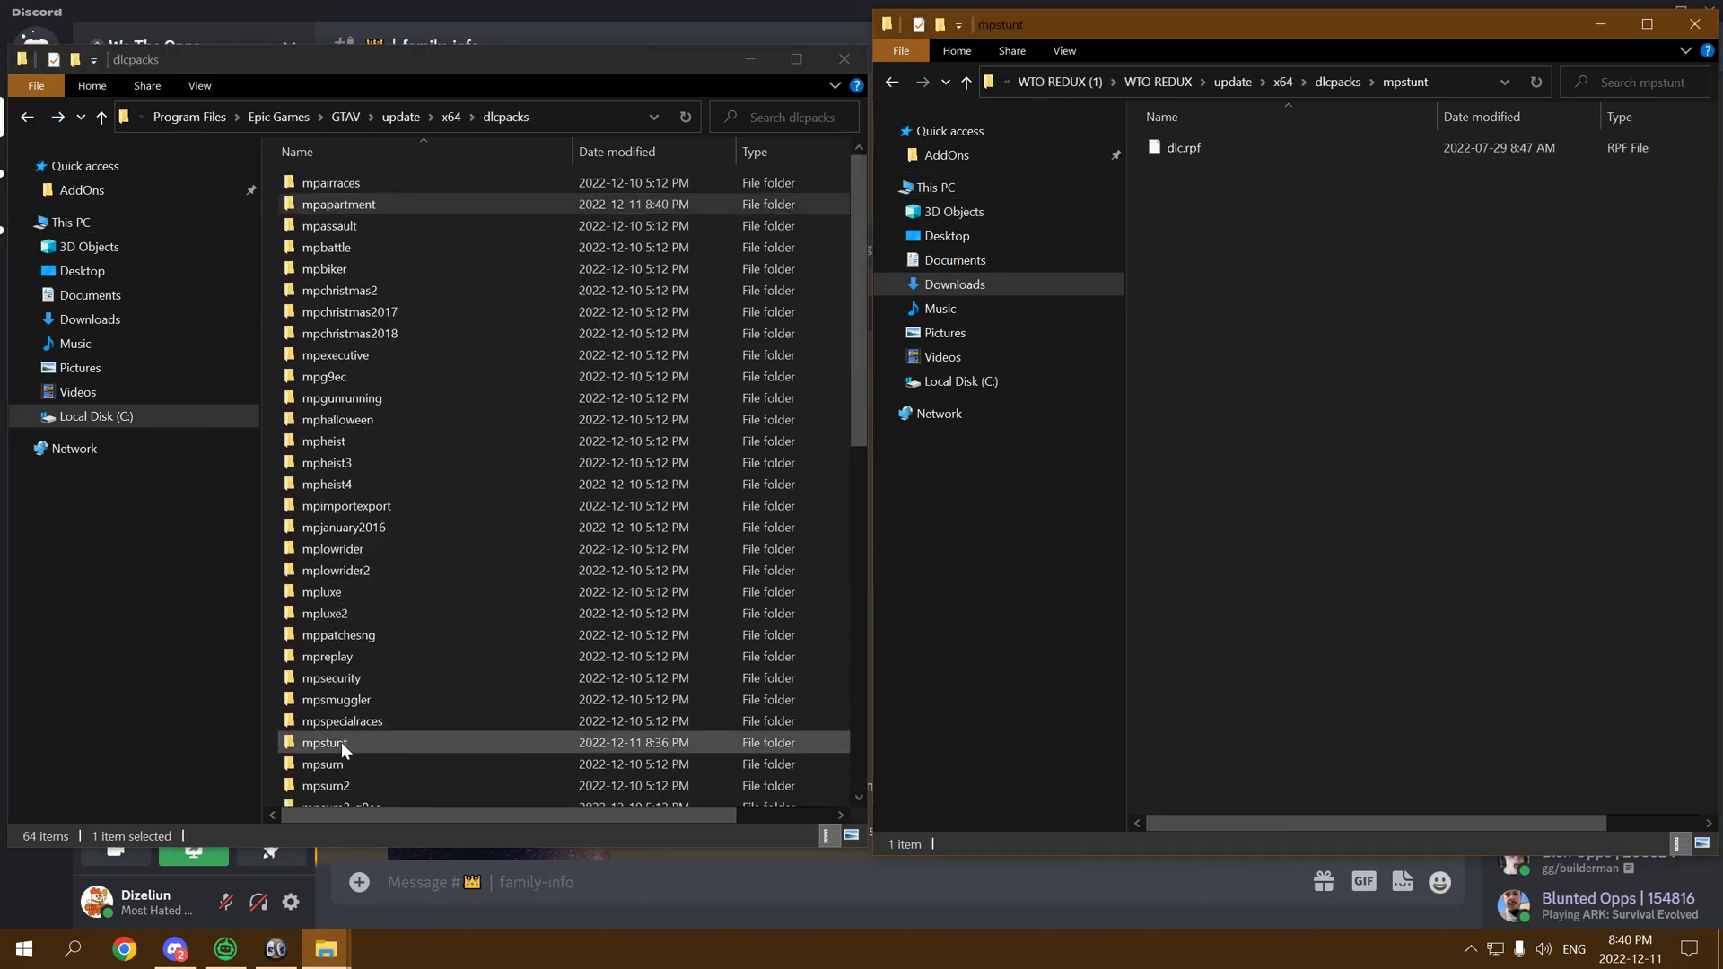
{"action": "double_click", "coordinate": [325, 742]}
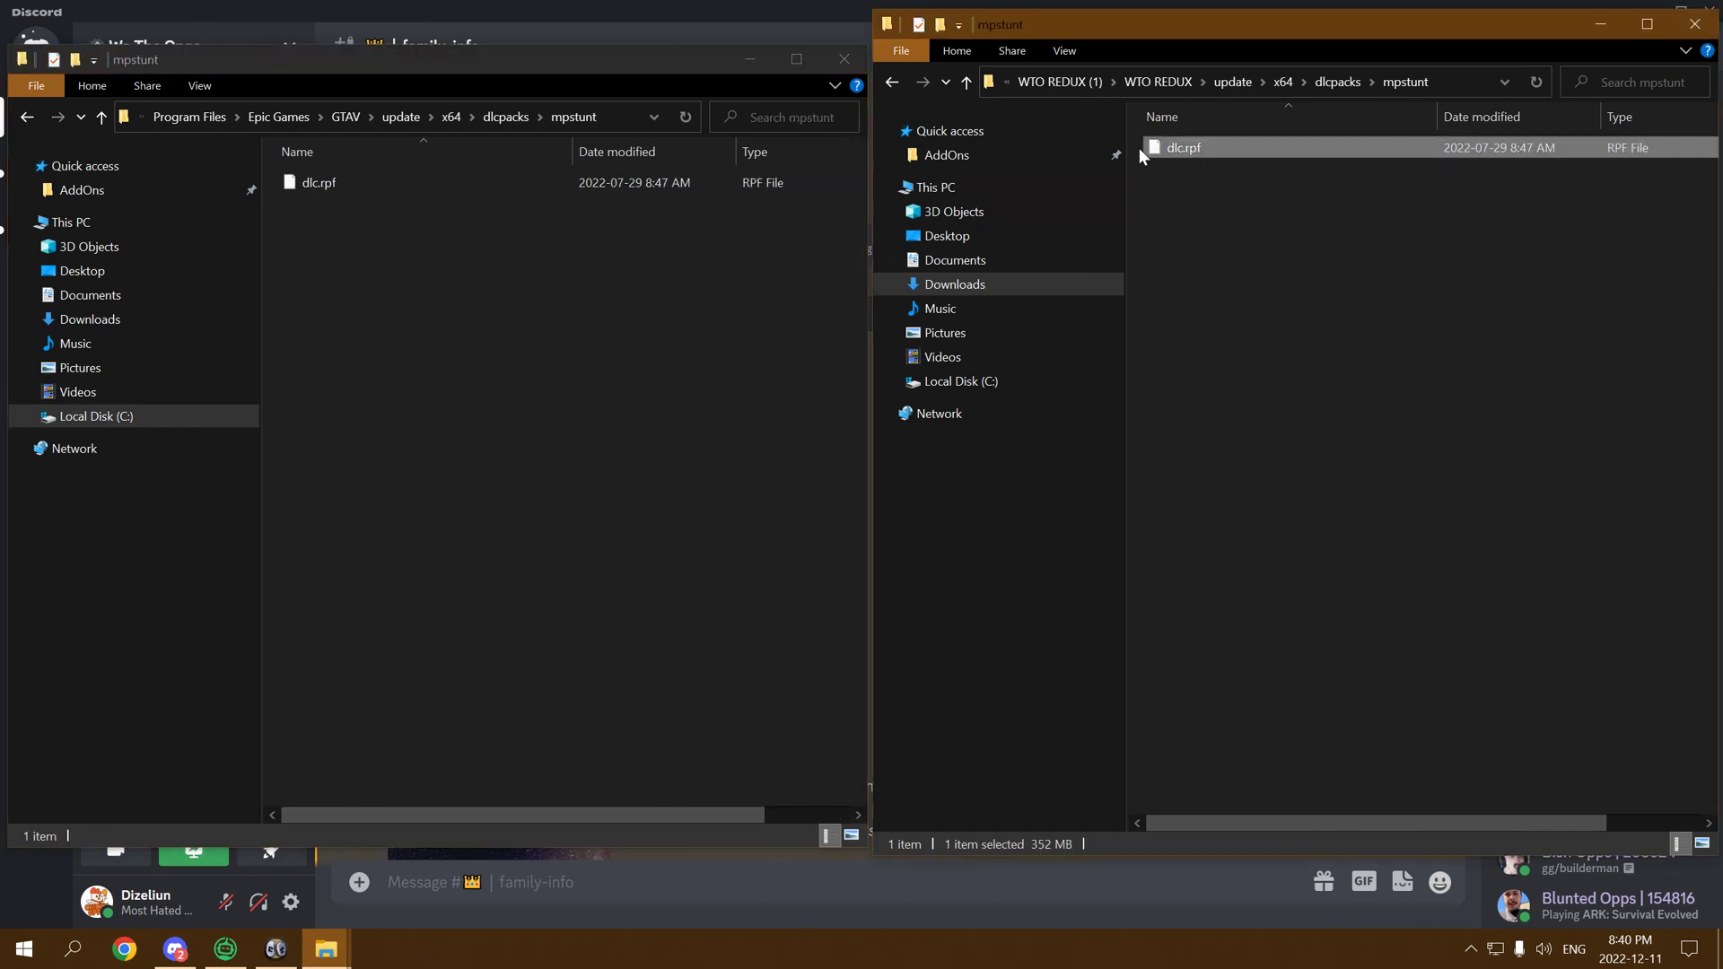